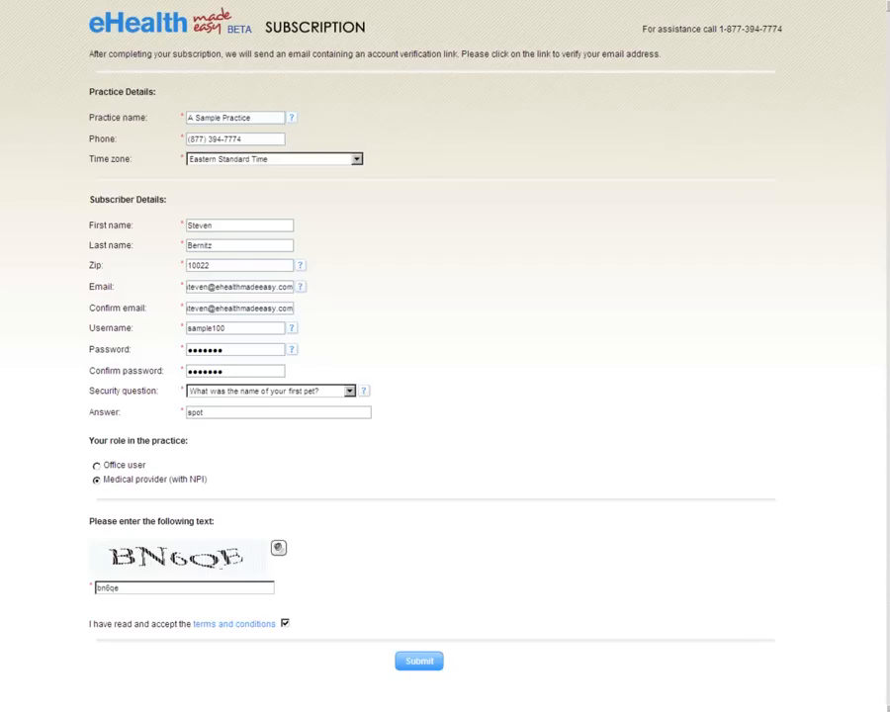
Step: Submit the subscription form and wait for the home page welcome message
left_click(419, 661)
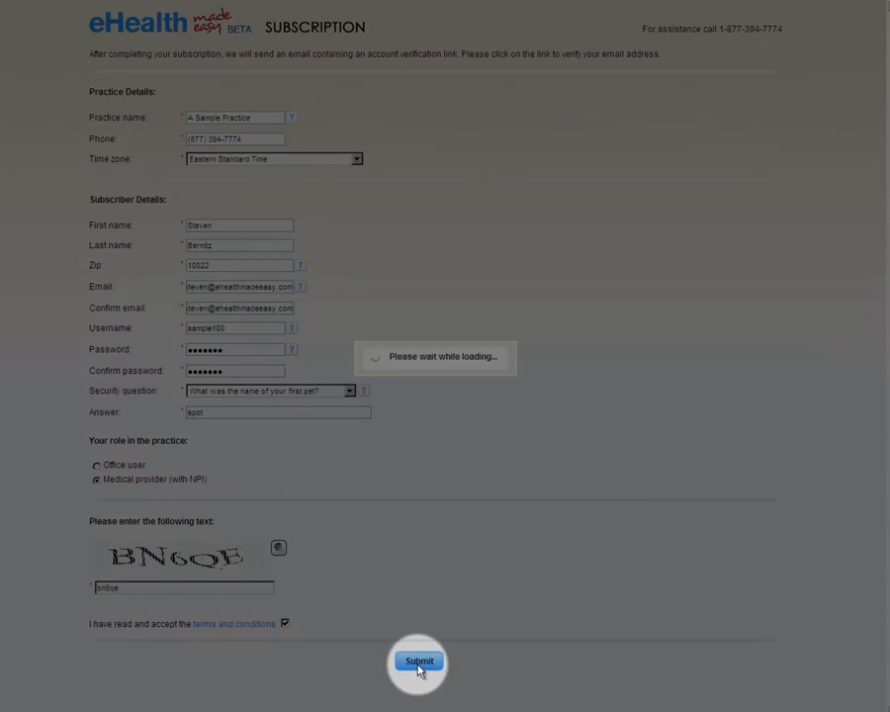
left_click(419, 661)
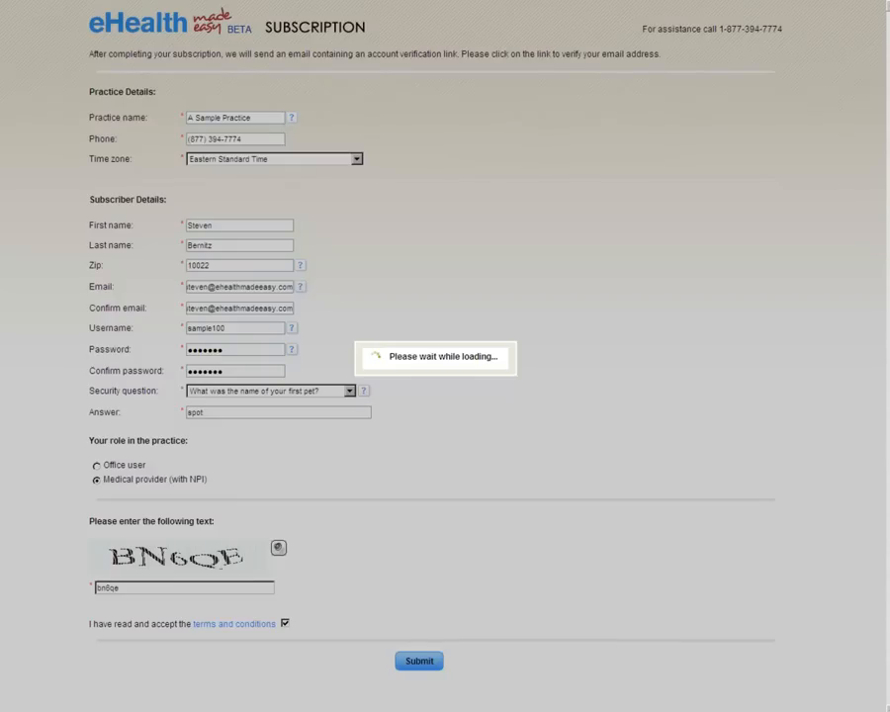
left_click(420, 660)
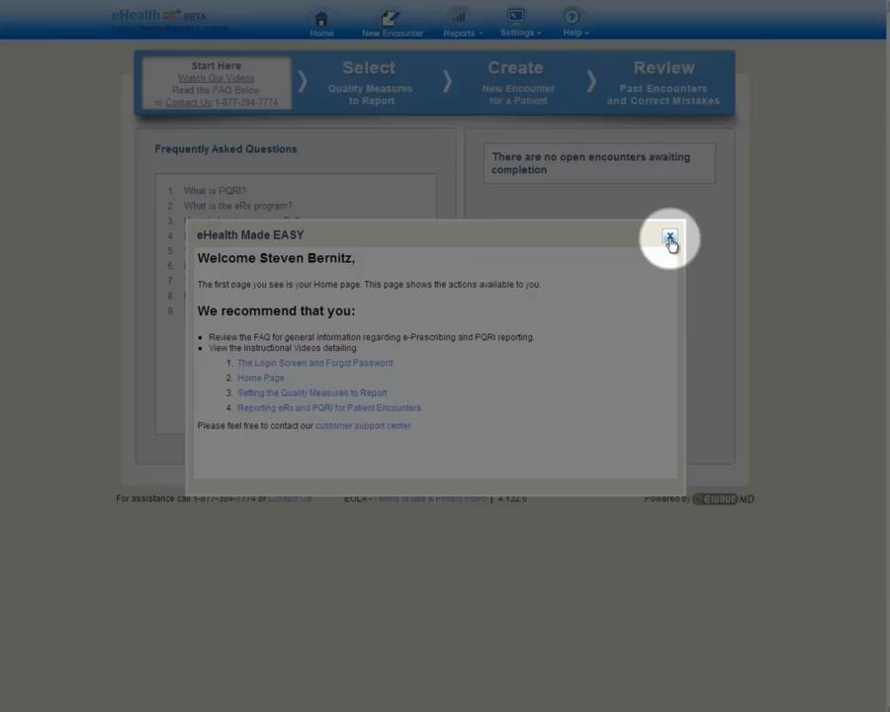
Step: Dismiss the welcome popup and go to Manage Personal QMs under Settings
left_click(669, 239)
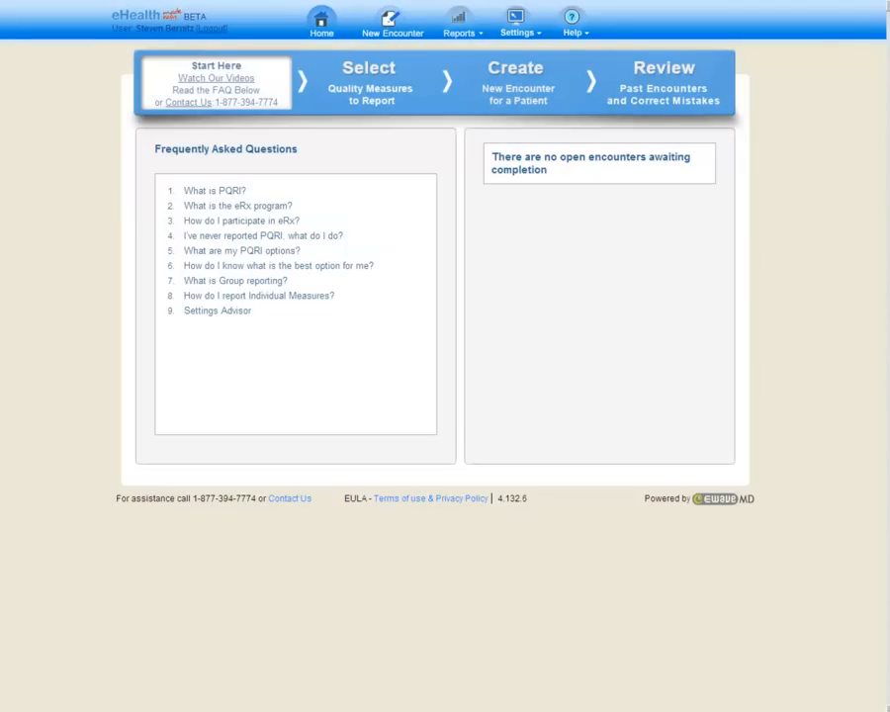
left_click(321, 22)
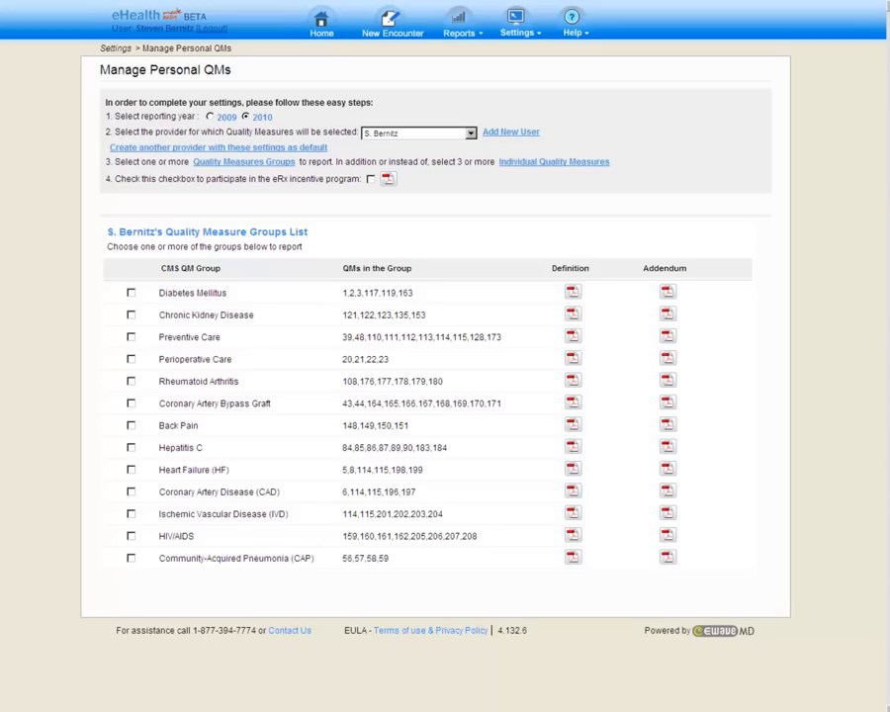
mouse_move(560, 174)
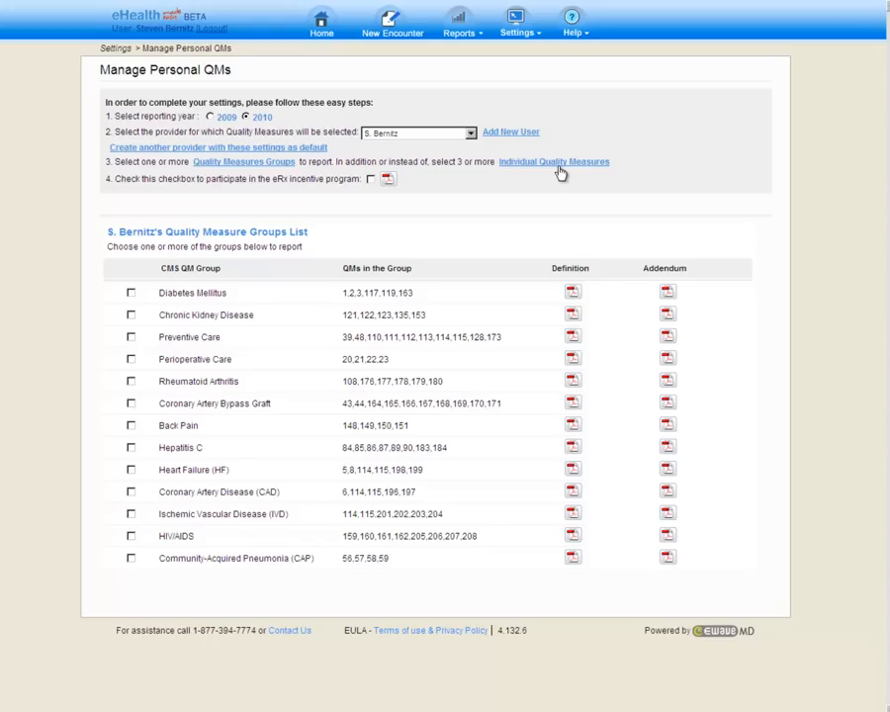
Step: Show the Individual Quality Measures list and browse down through the later measures
left_click(554, 162)
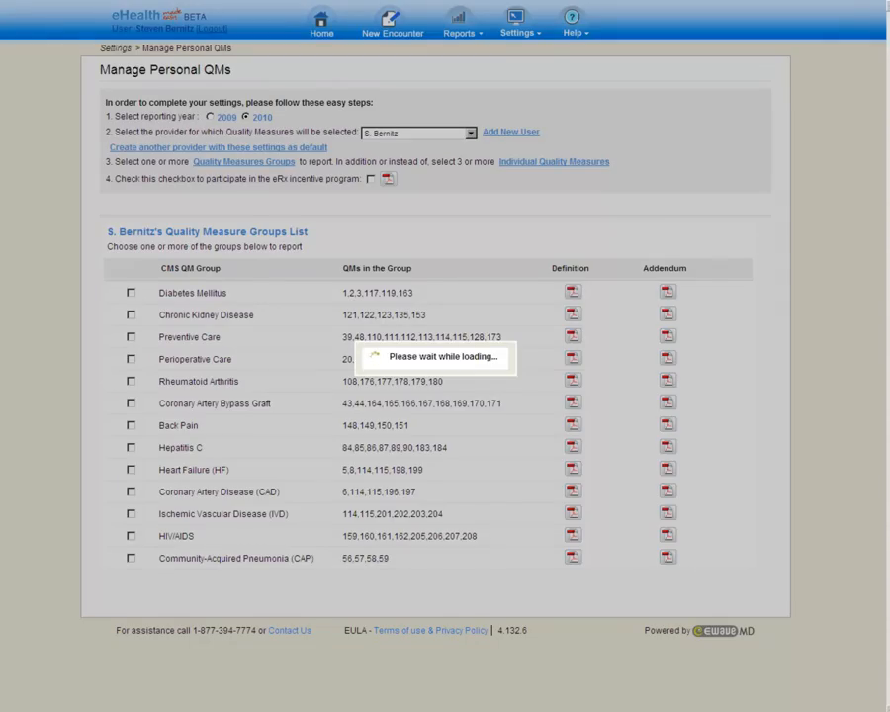
left_click(554, 163)
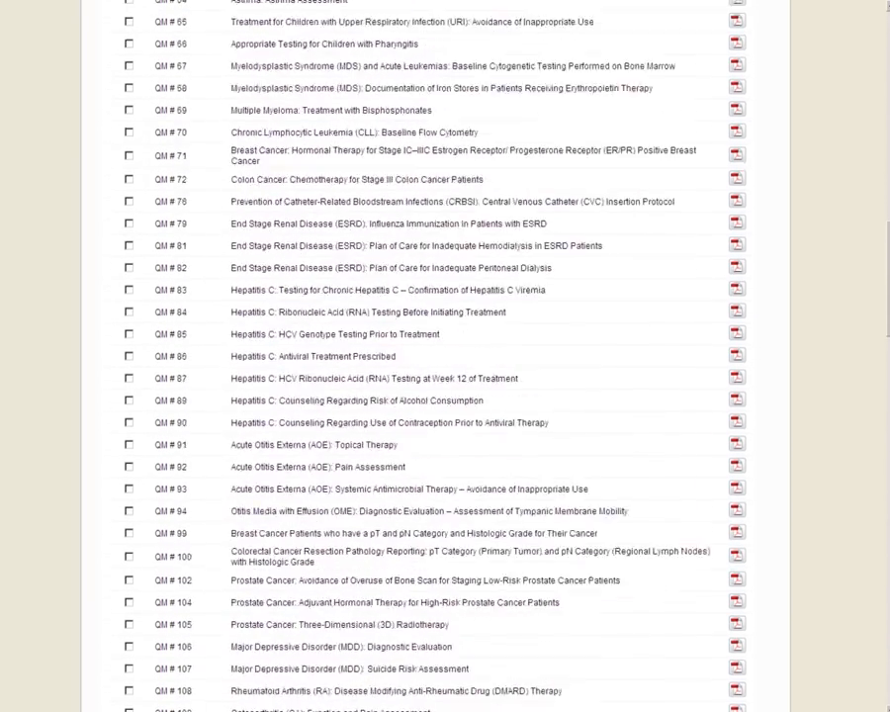
scroll("down", 3)
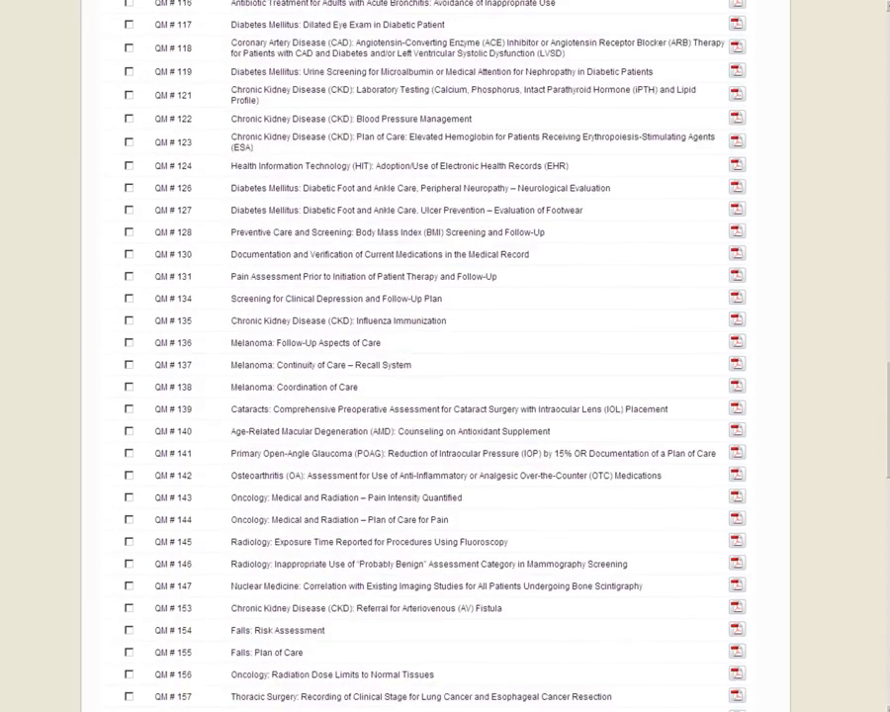
scroll("down", 3)
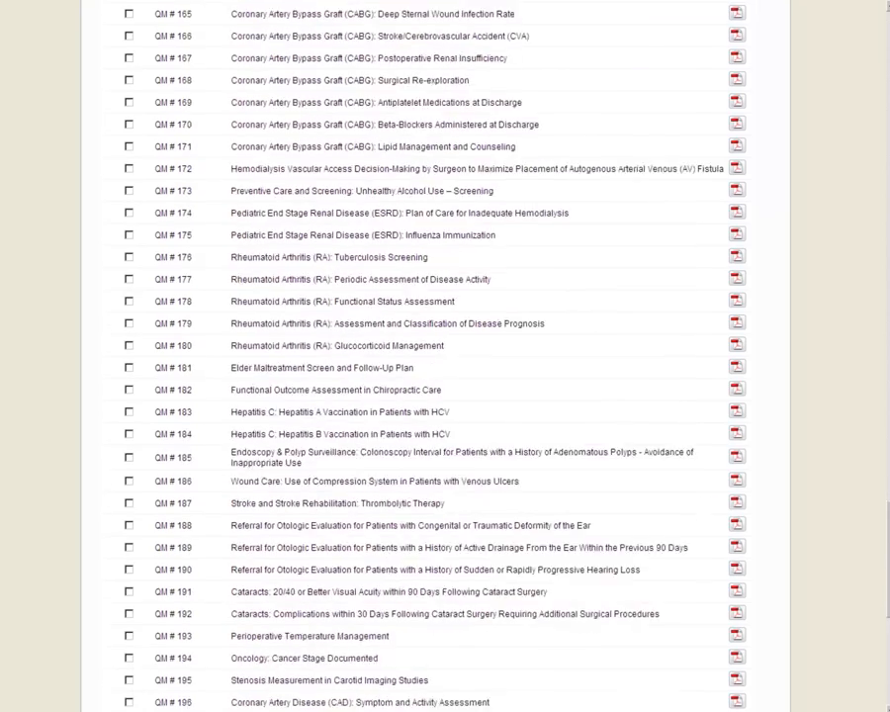
scroll("down", 3)
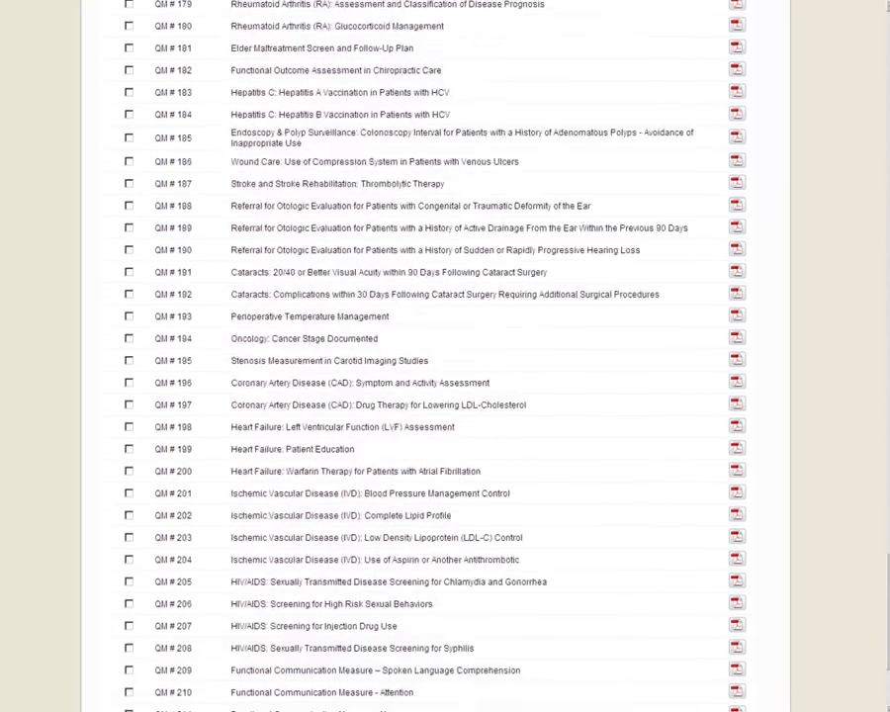
scroll("up", 3)
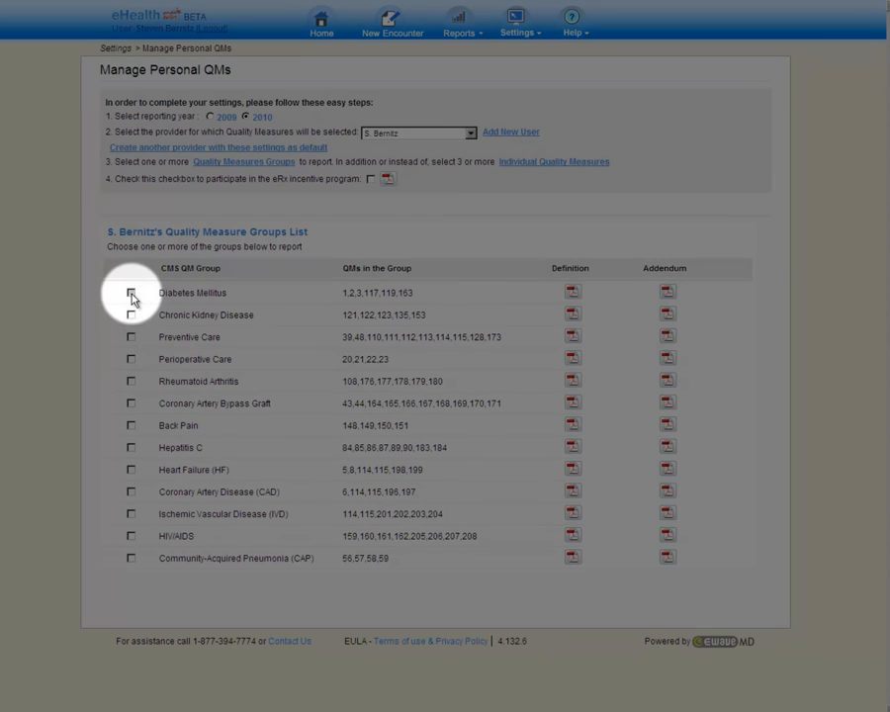
Step: Check Diabetes Mellitus for reporting and view its Definition and Addendum PDFs
left_click(130, 293)
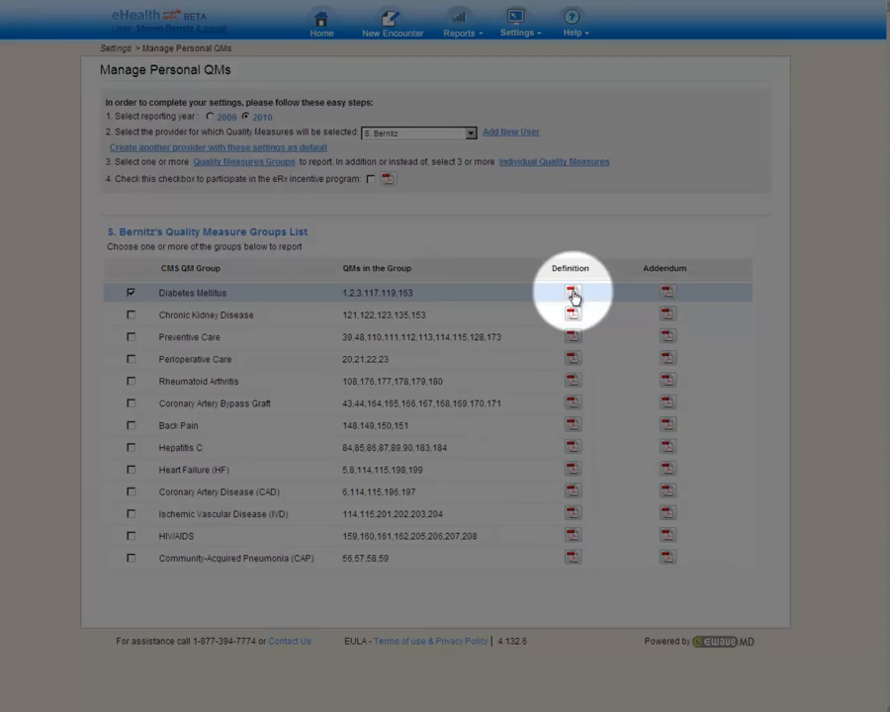
left_click(572, 297)
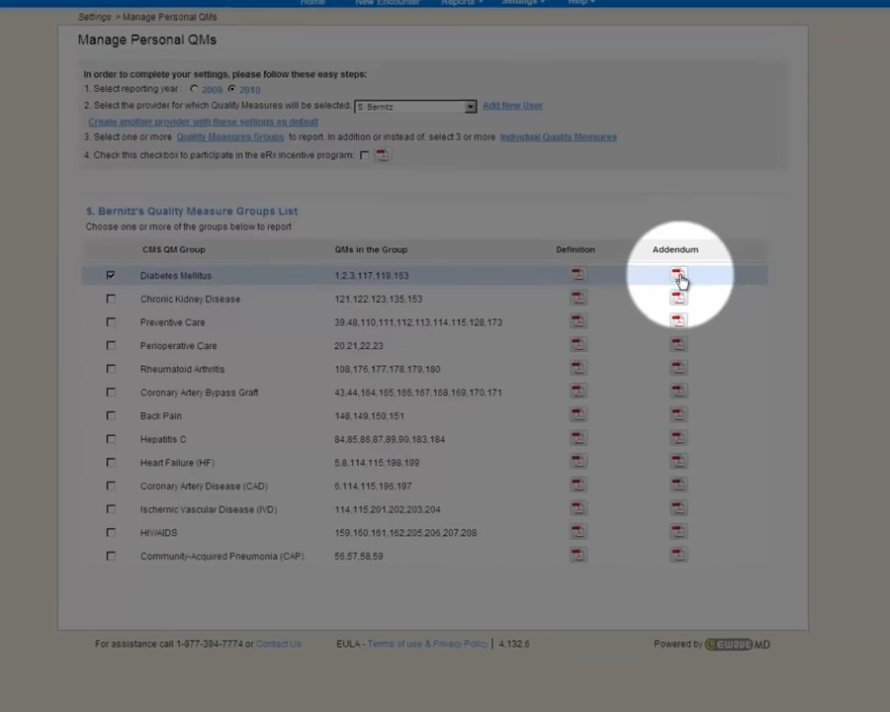
left_click(677, 275)
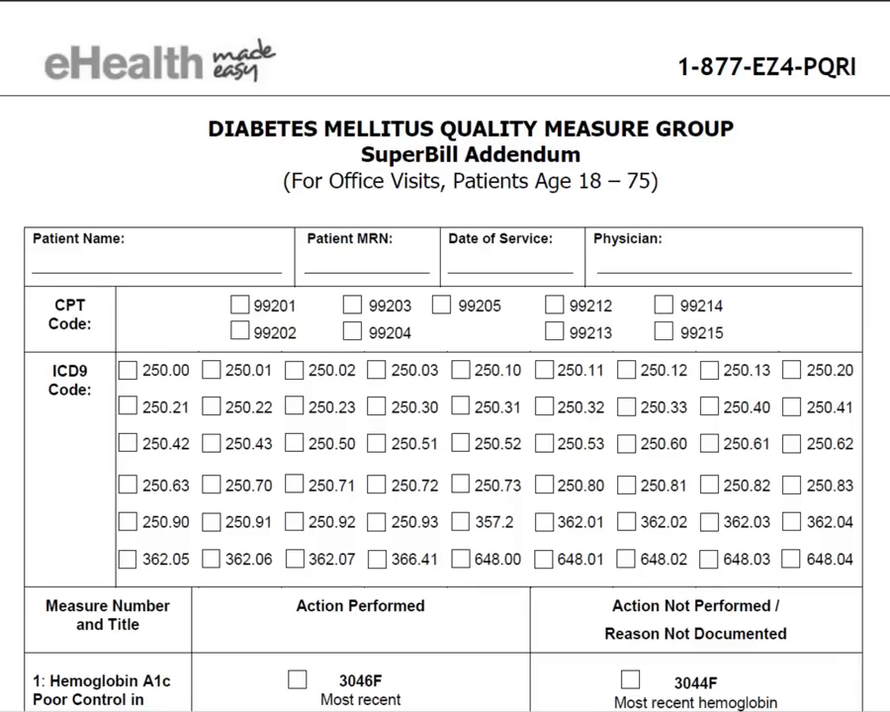
Step: Scroll the Diabetes Mellitus SuperBill Addendum from its CPT/ICD9 codes through the measure tables
scroll("down", 3)
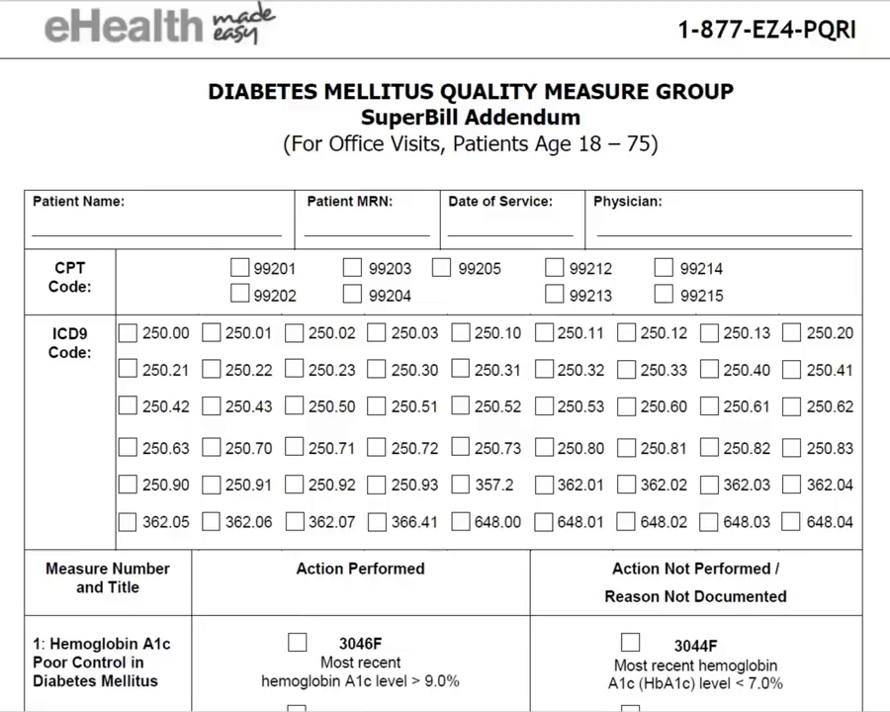
scroll("down", 3)
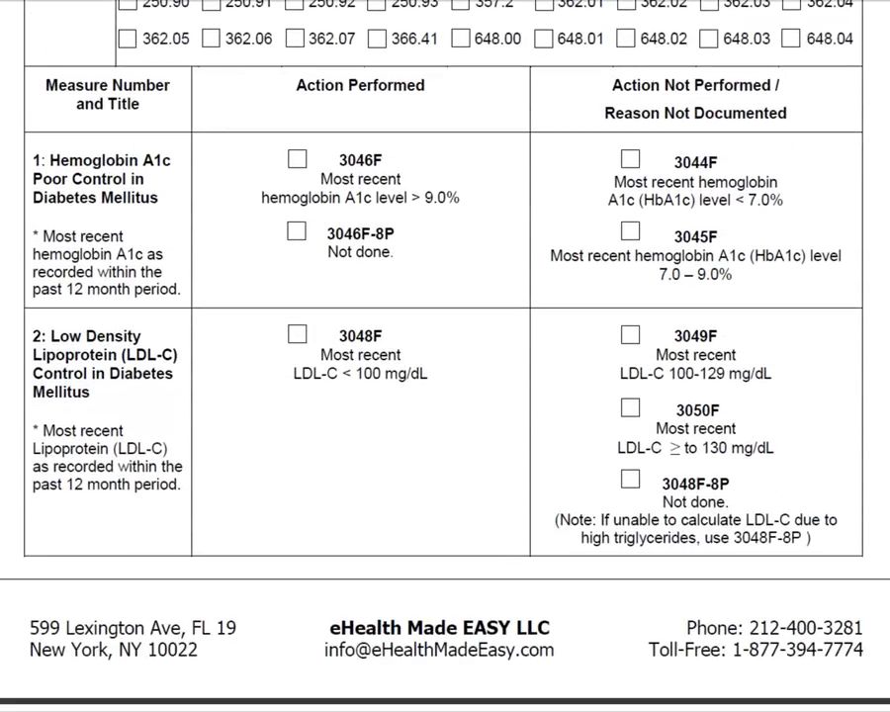
scroll("down", 3)
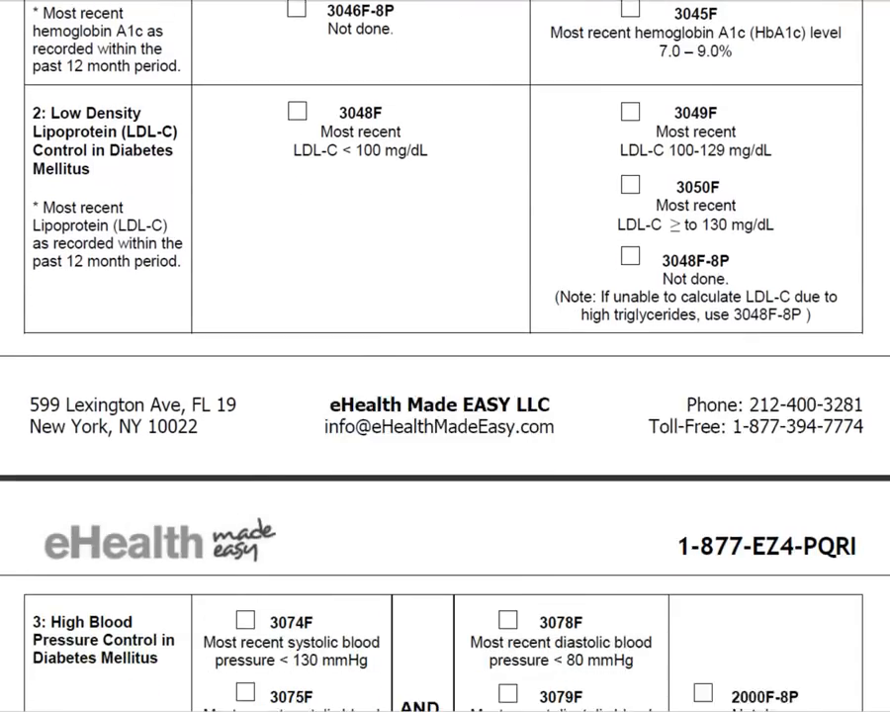
scroll("down", 3)
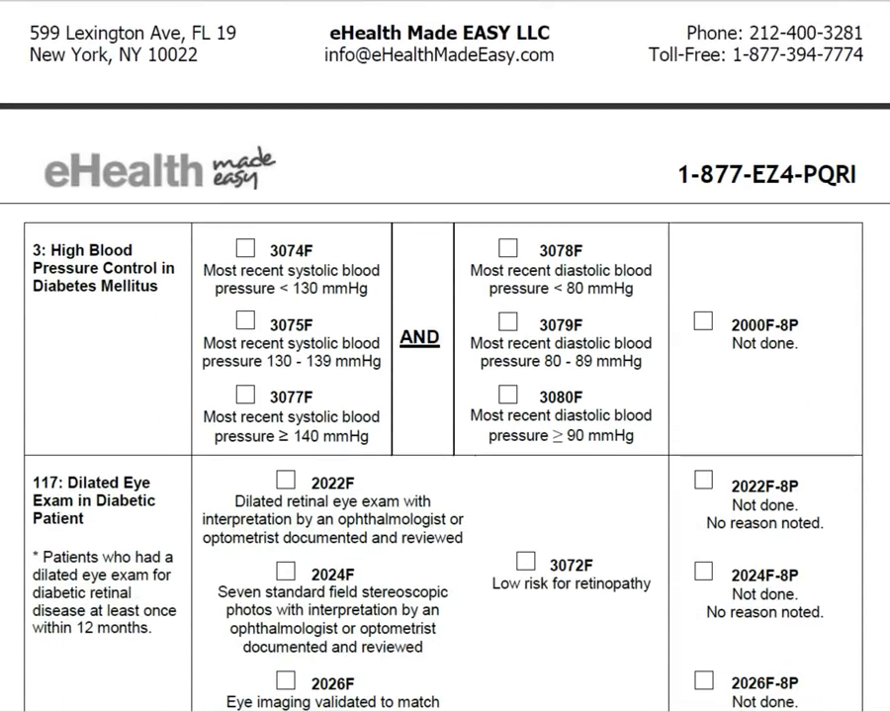
scroll("down", 3)
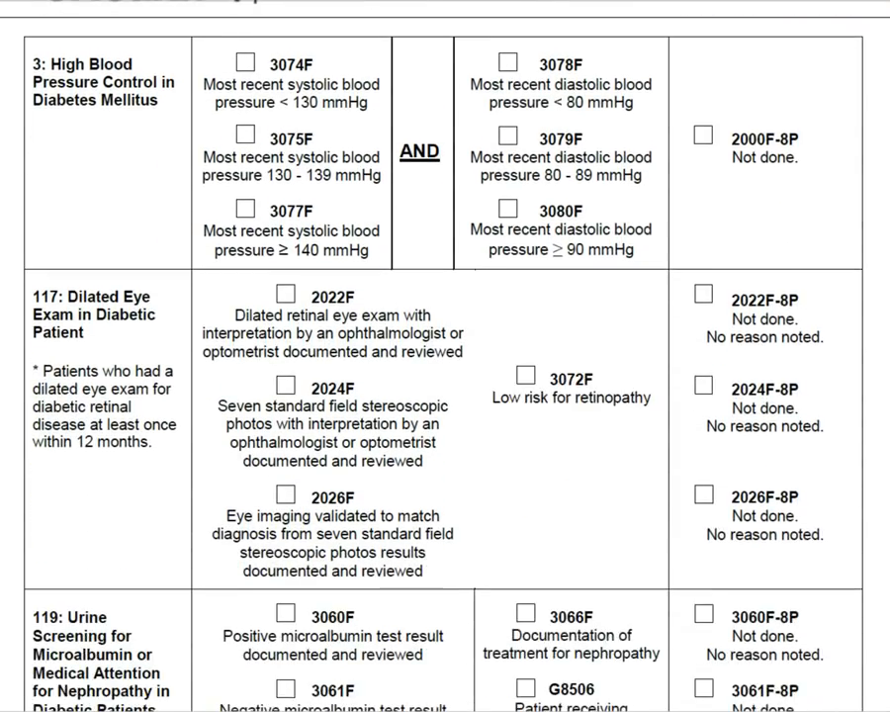
scroll("down", 3)
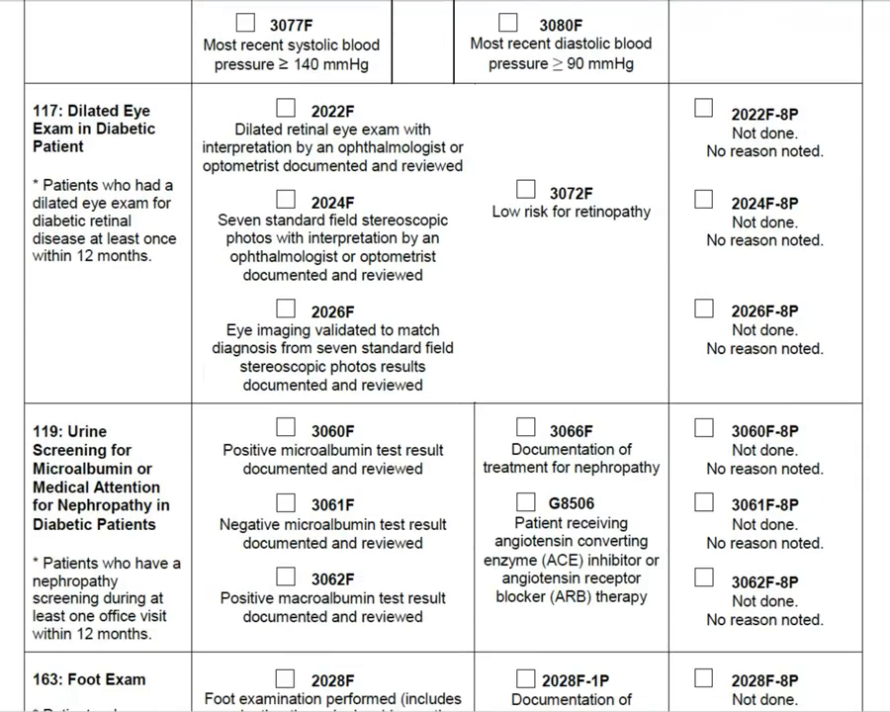
scroll("down", 3)
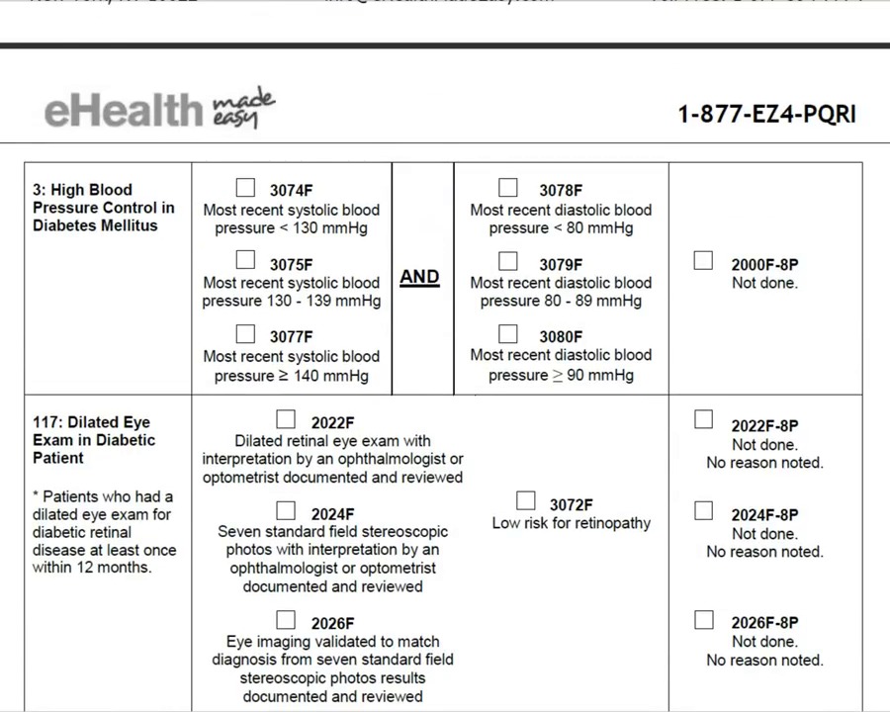
scroll("down", 3)
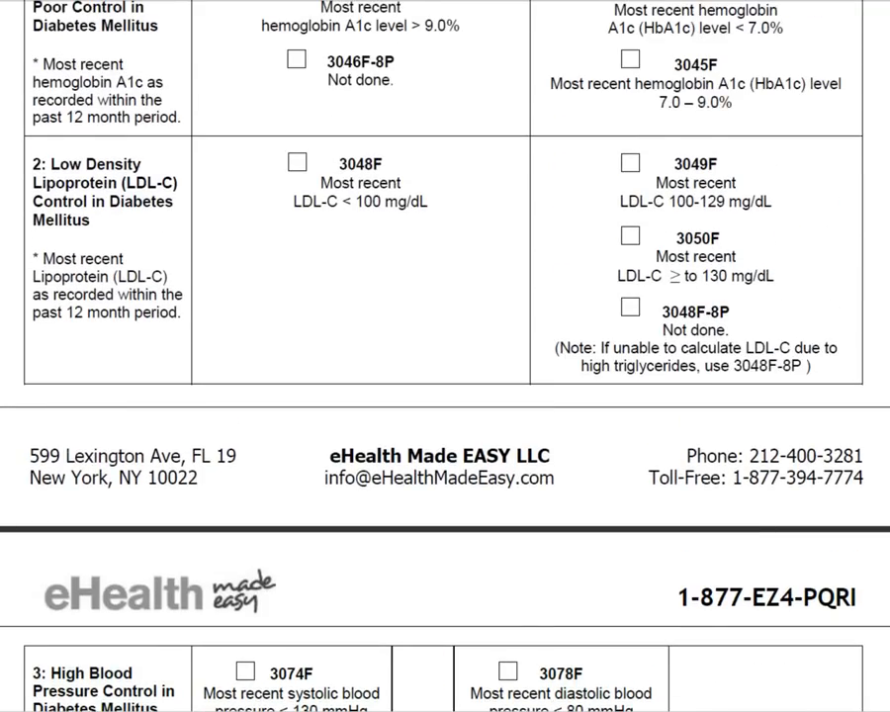
scroll("up", 3)
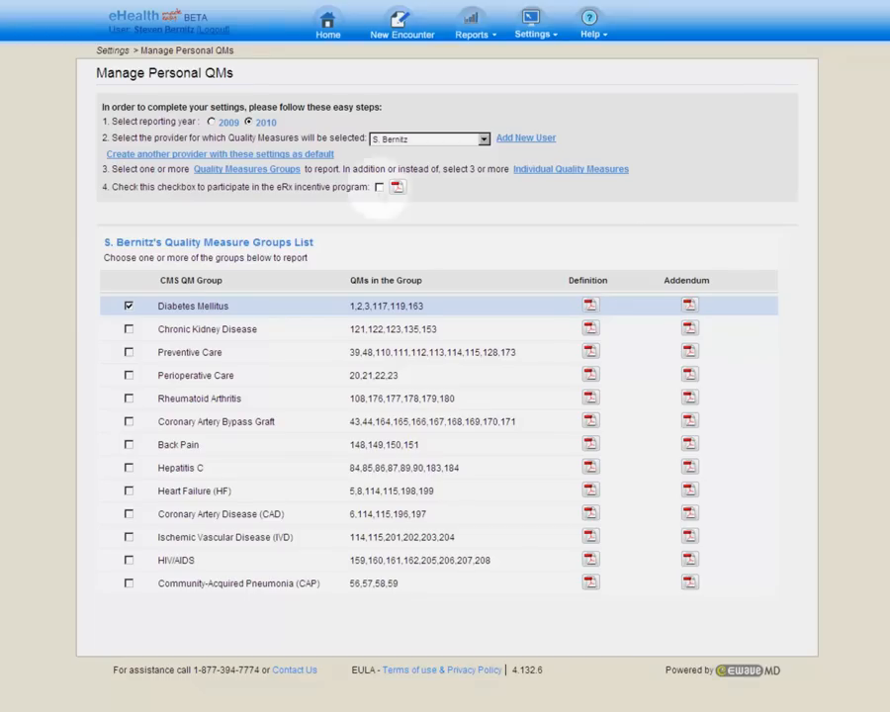
Step: Check the step 4 box to participate in the eRx incentive program
left_click(380, 188)
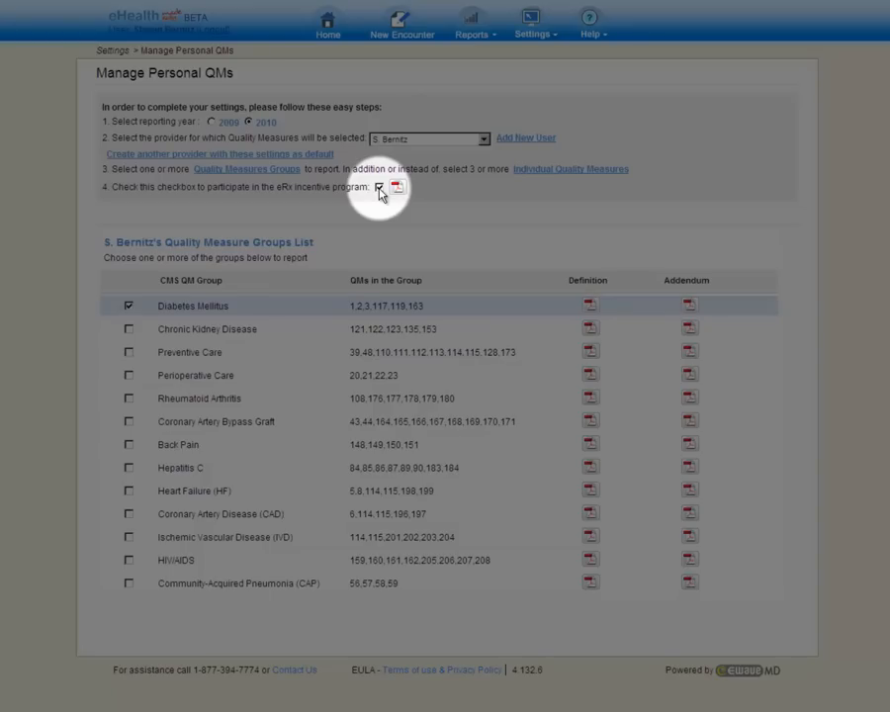
left_click(380, 185)
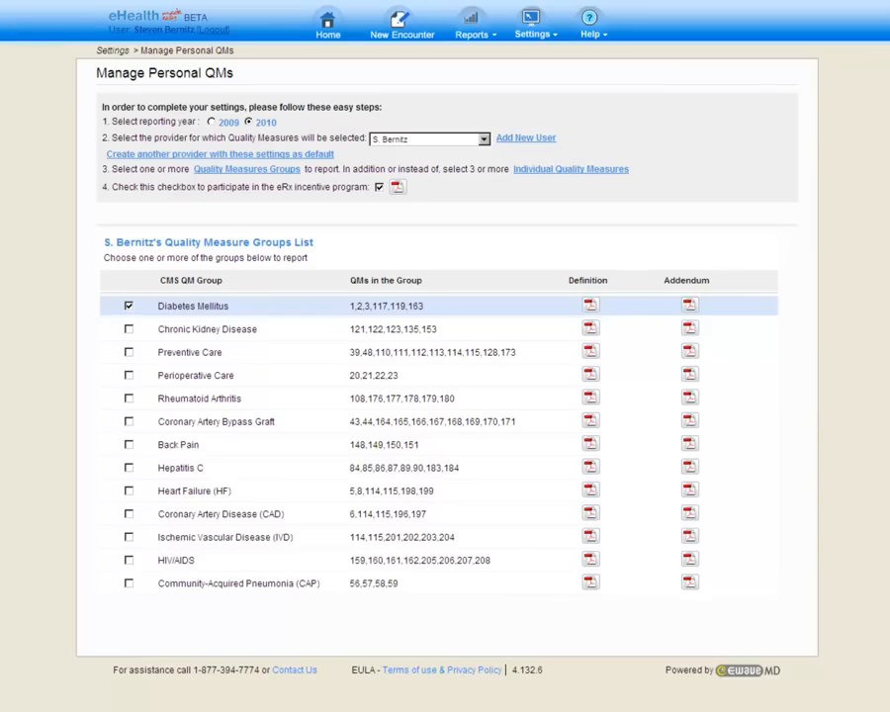
left_click(526, 139)
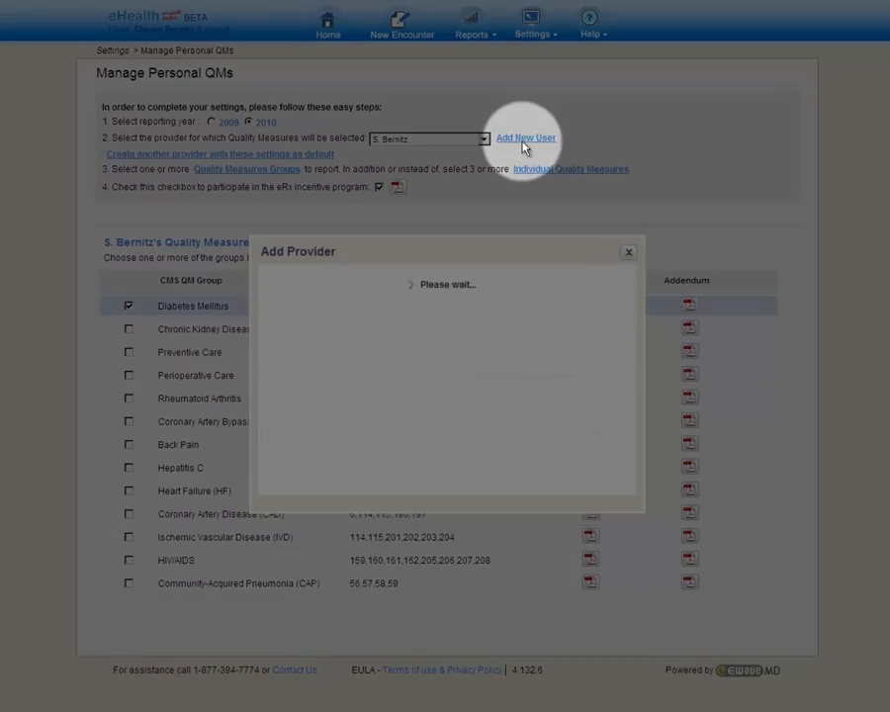
type("Jane")
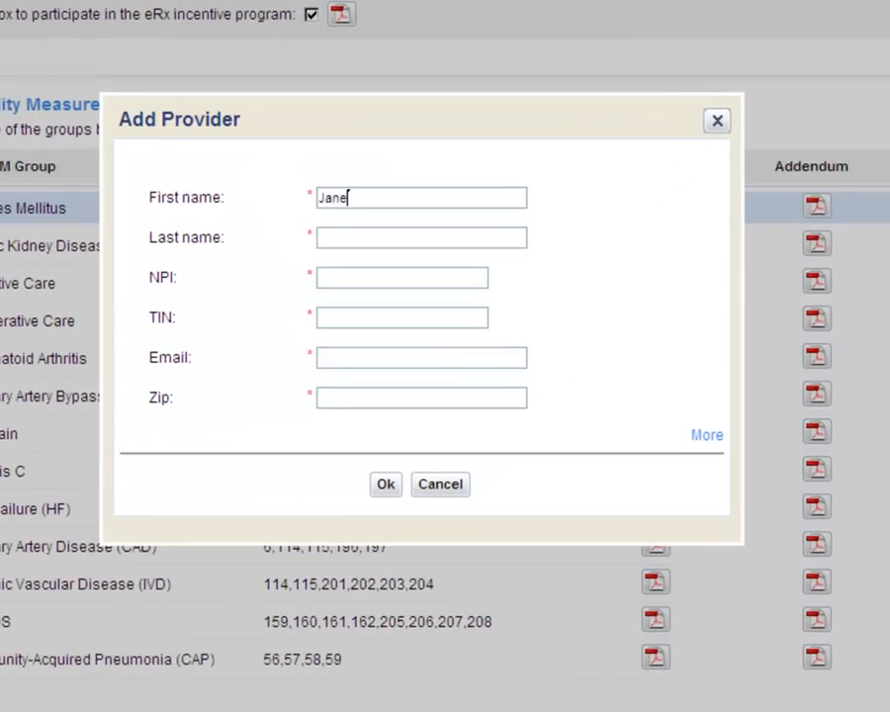
type("Jon")
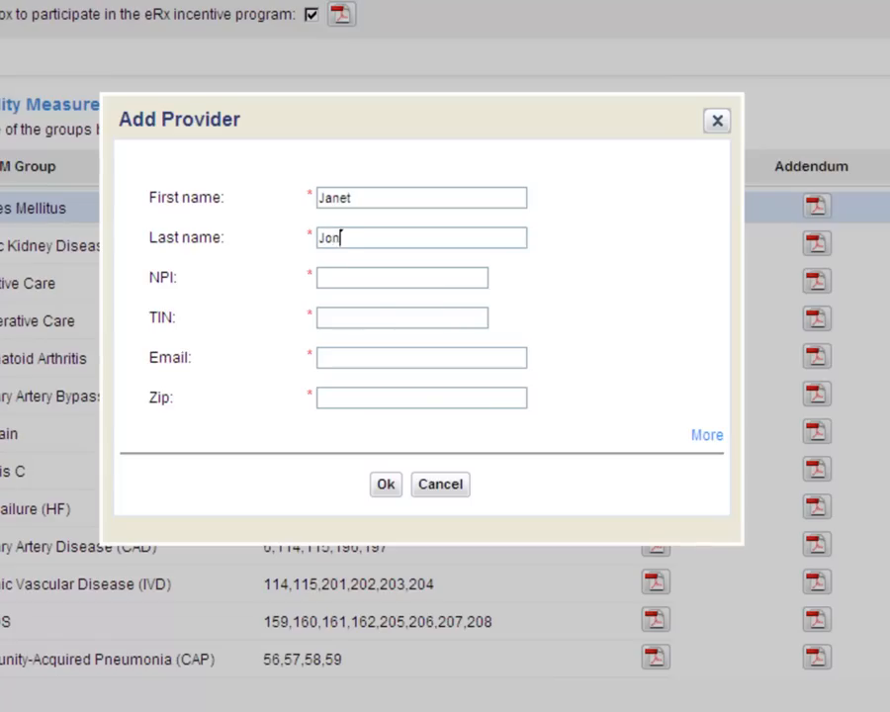
type("1")
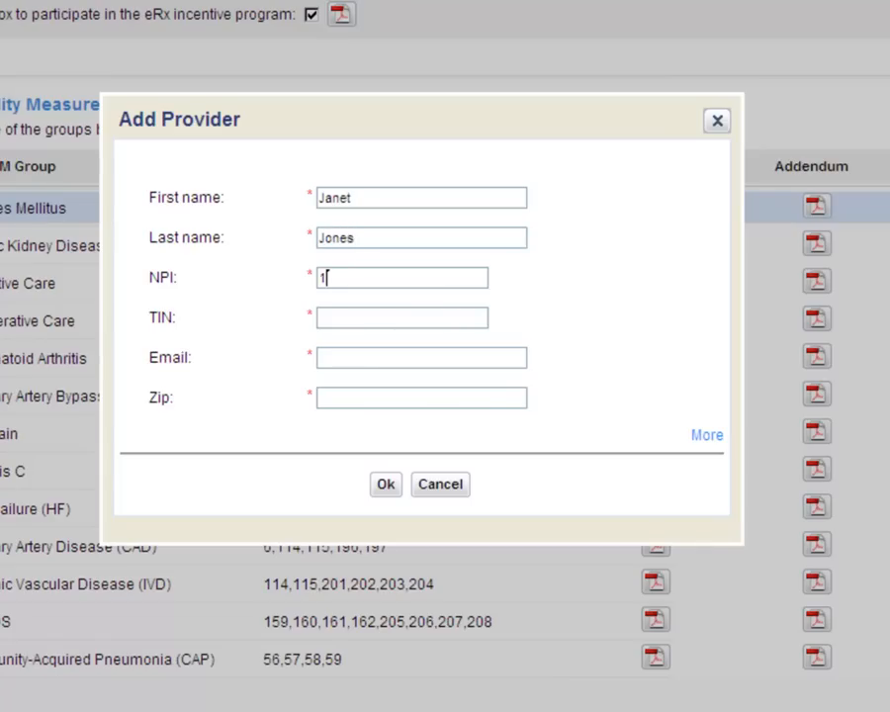
type("23456789")
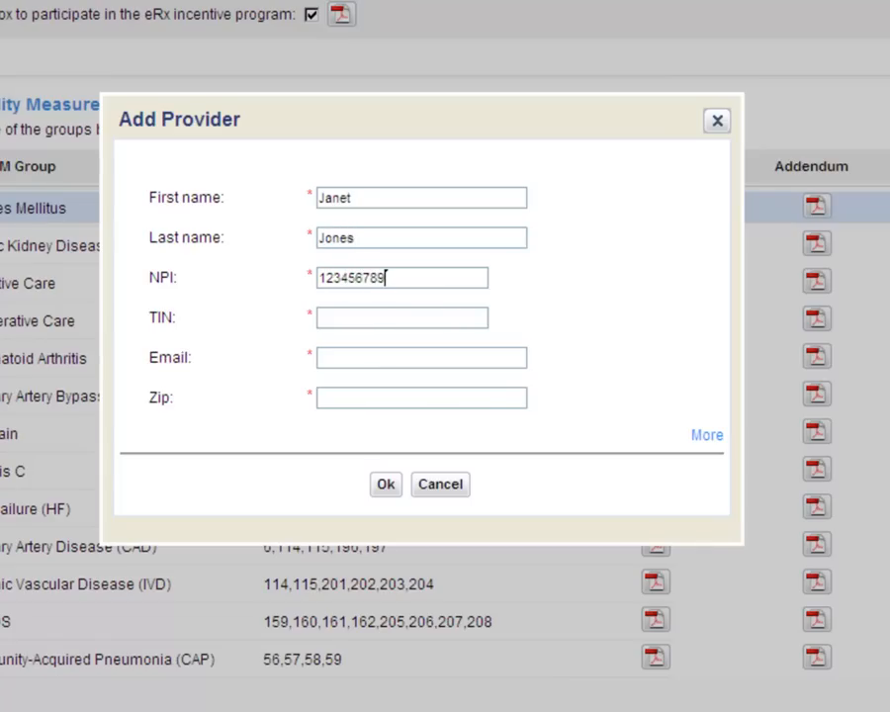
type("1")
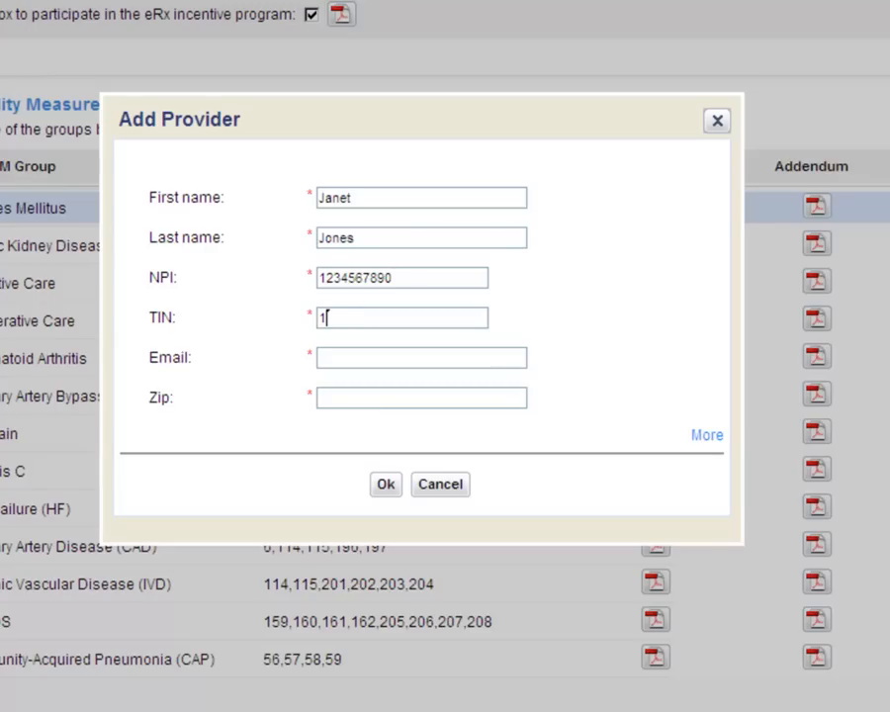
type("23-45-6789")
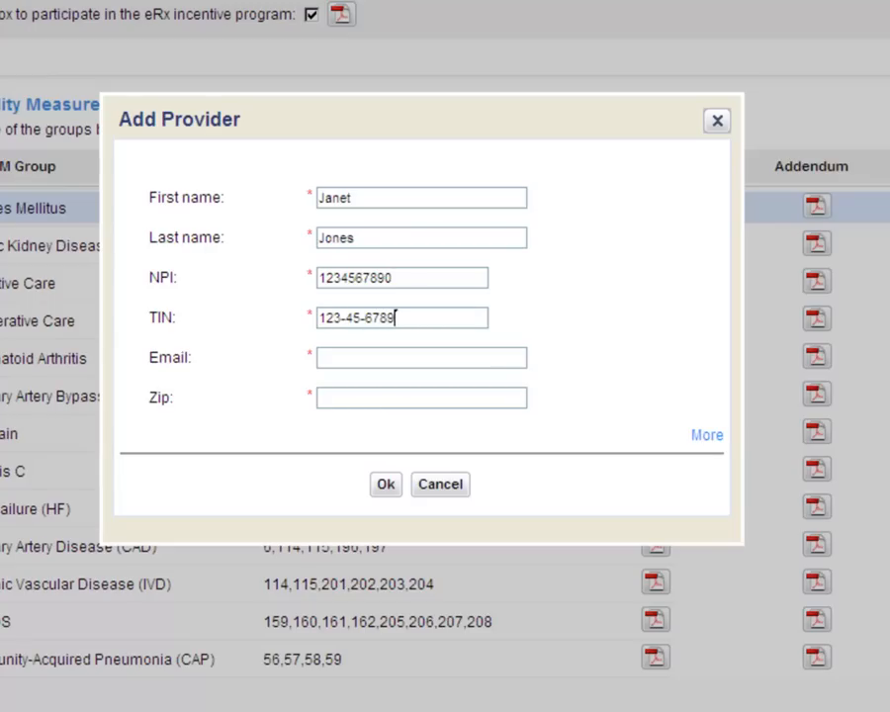
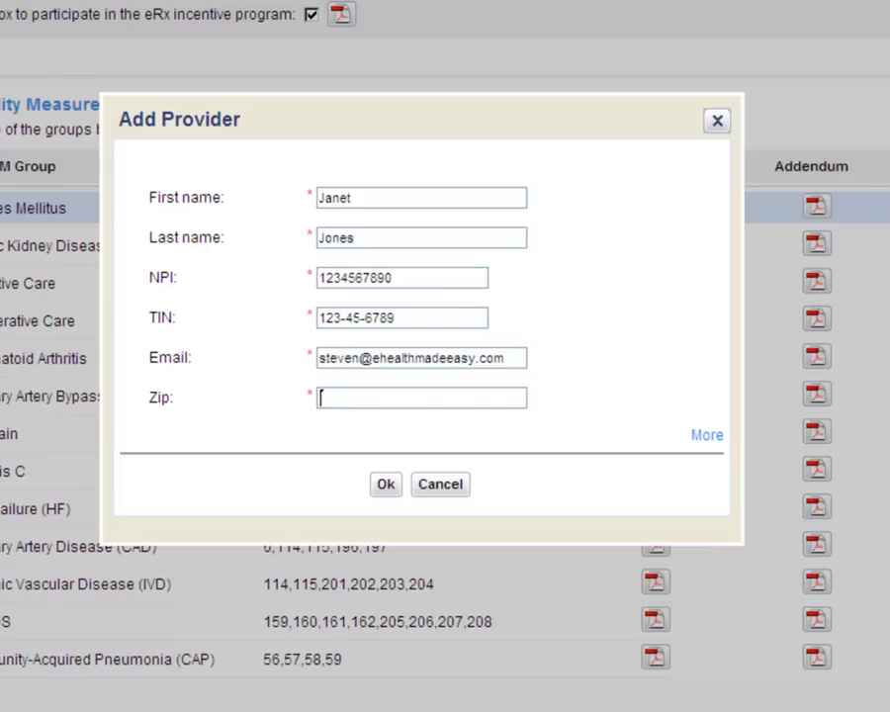
type("10022")
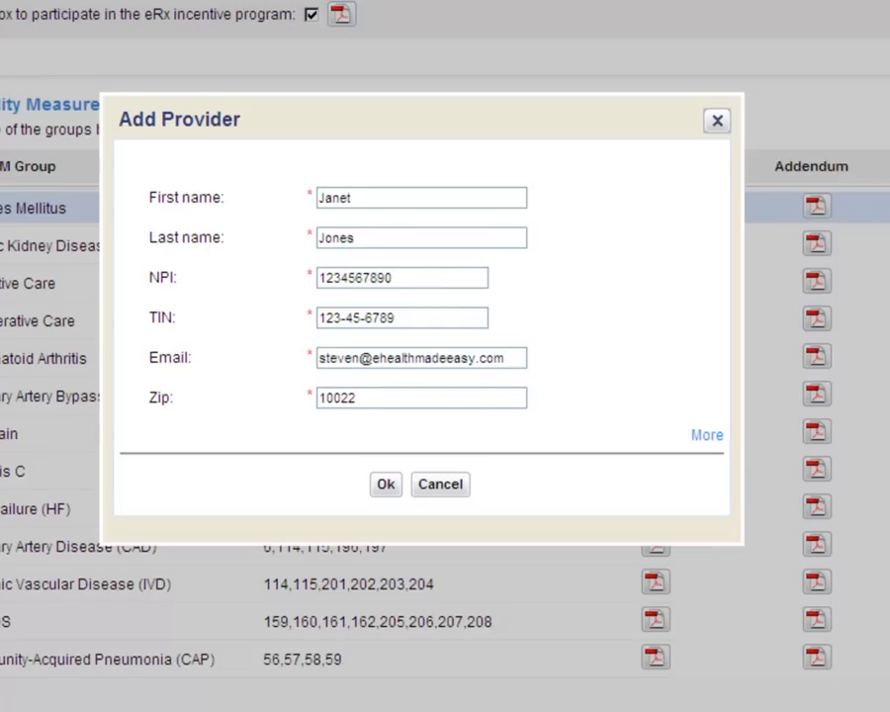
left_click(384, 485)
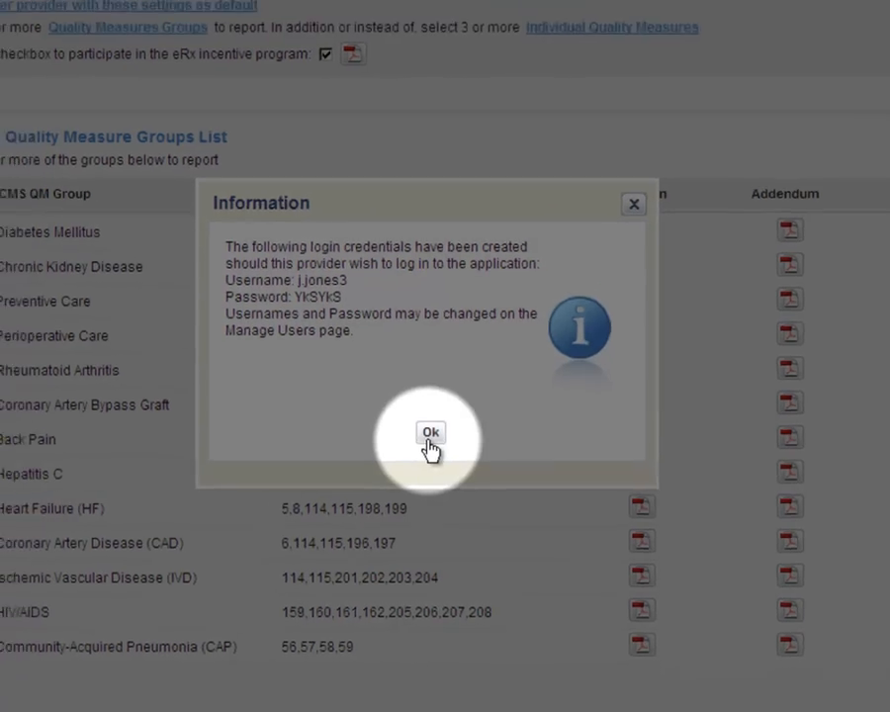
Step: Dismiss the credentials notice and check Preventive Care for the new provider
left_click(430, 433)
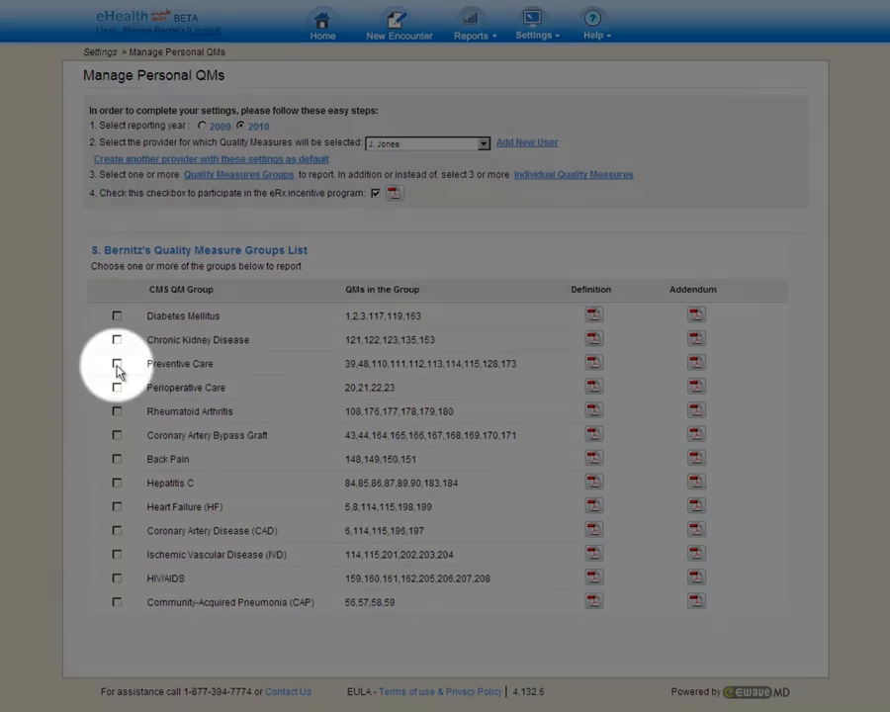
left_click(116, 364)
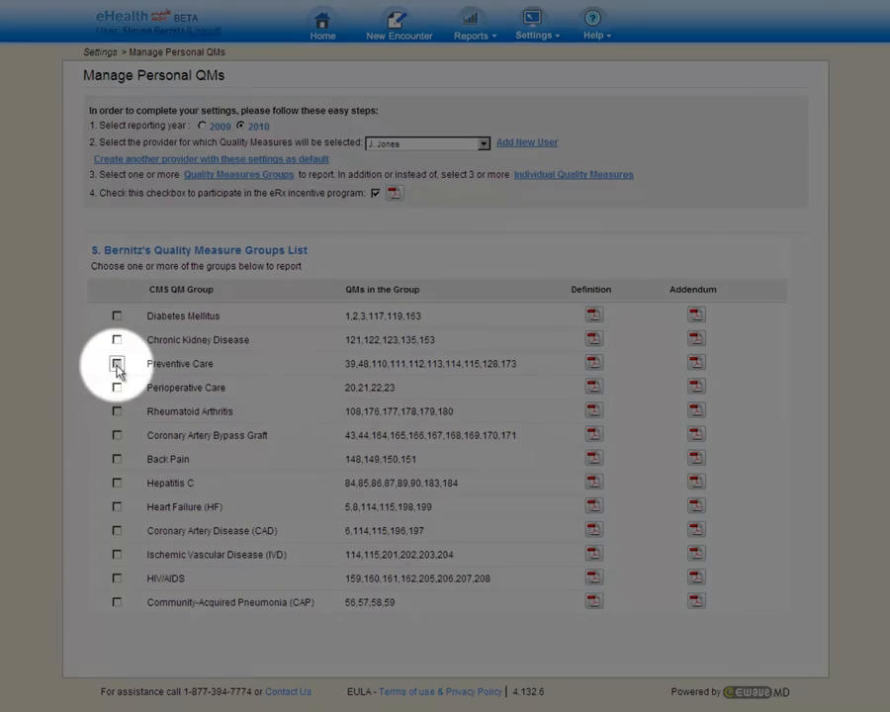
left_click(116, 364)
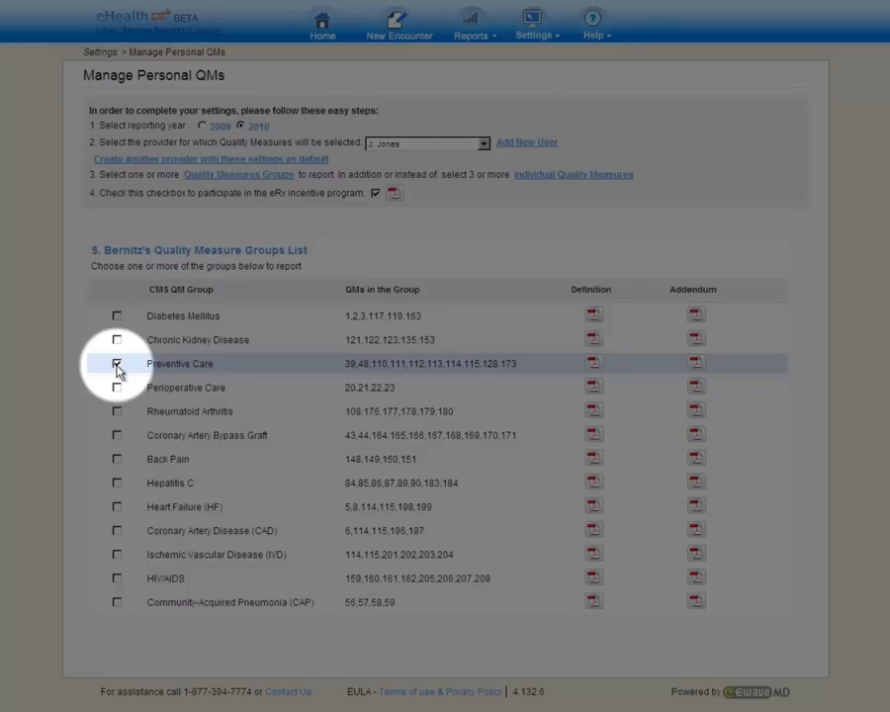
left_click(117, 364)
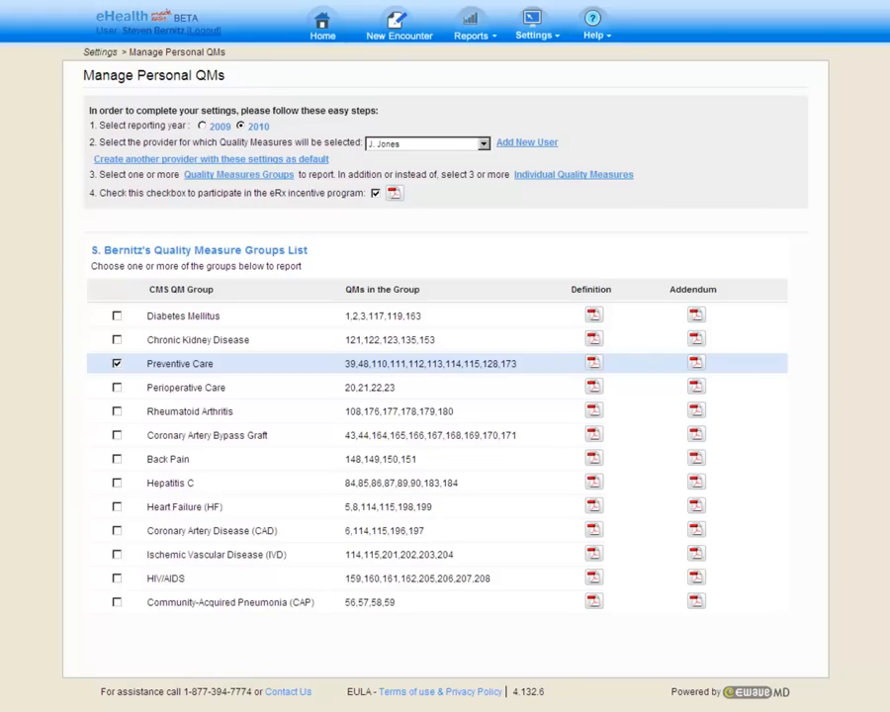
left_click(376, 194)
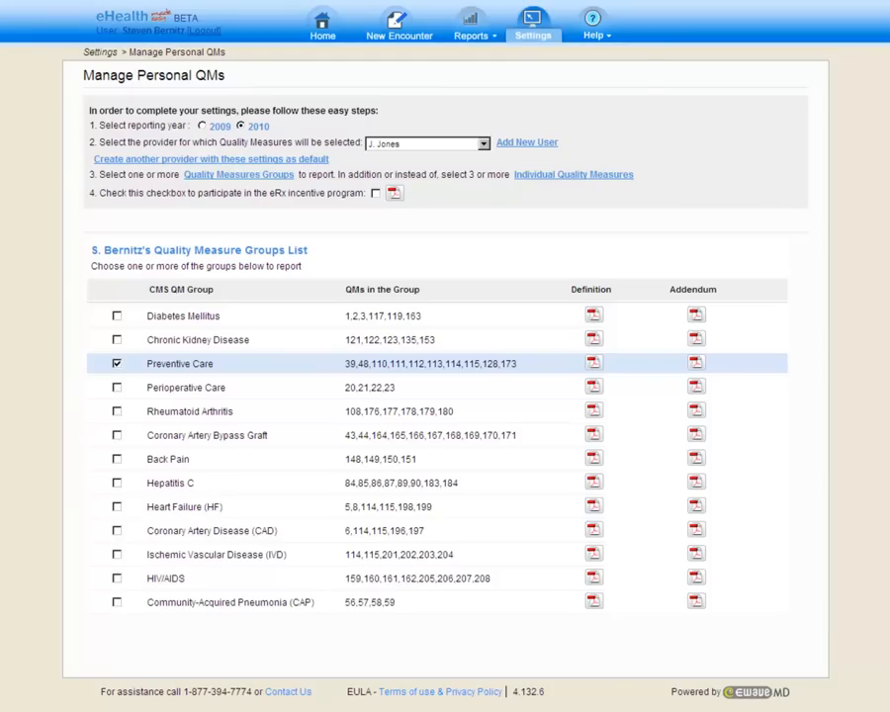
Step: Go to the Patient Import page from the Settings menu
left_click(534, 28)
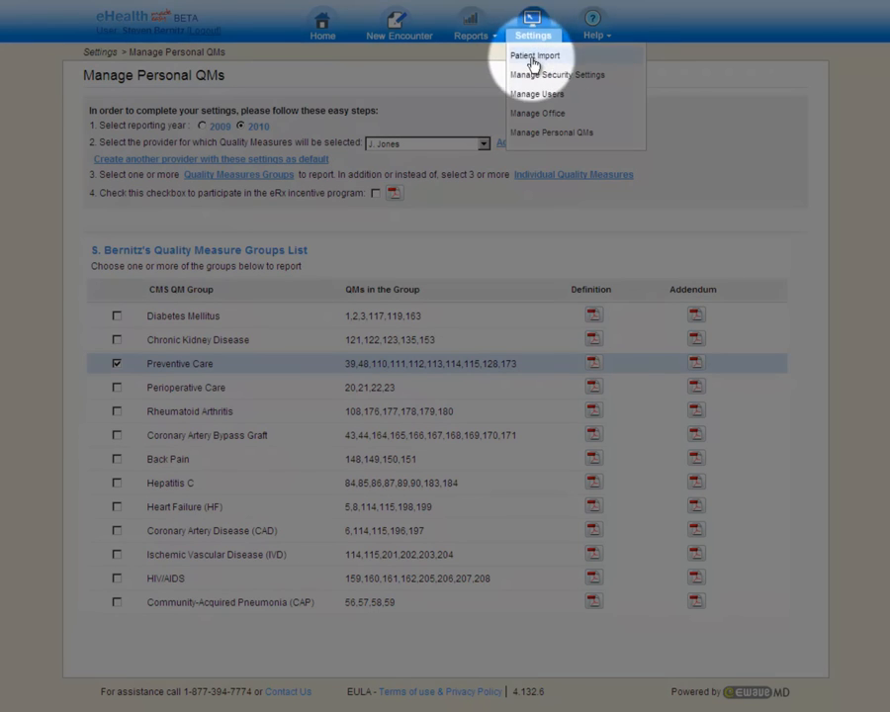
left_click(538, 55)
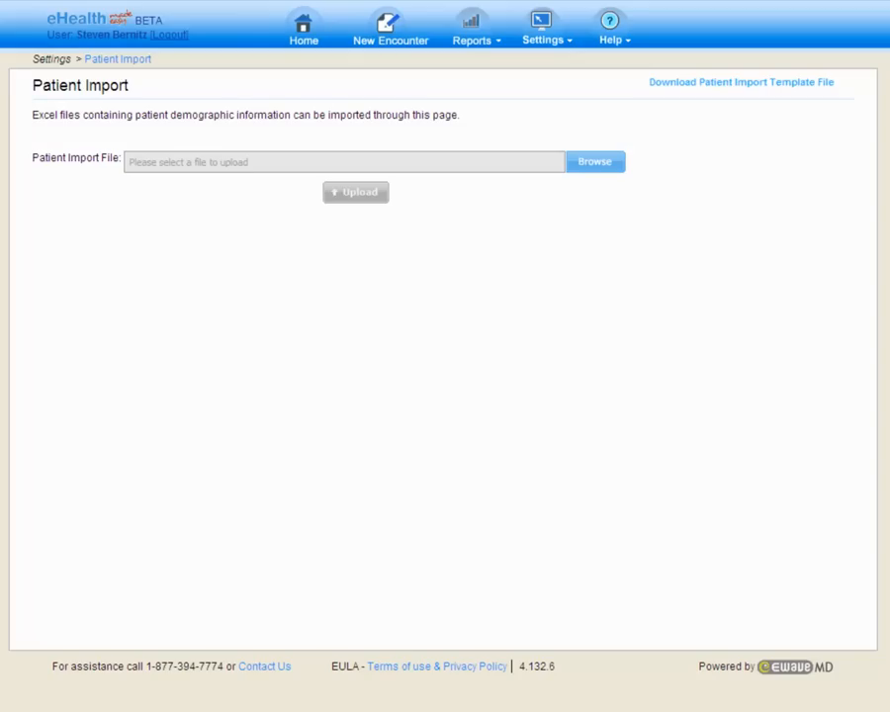
Step: Upload demo_template.xls from the Desktop, importing all 34 patient records
left_click(593, 163)
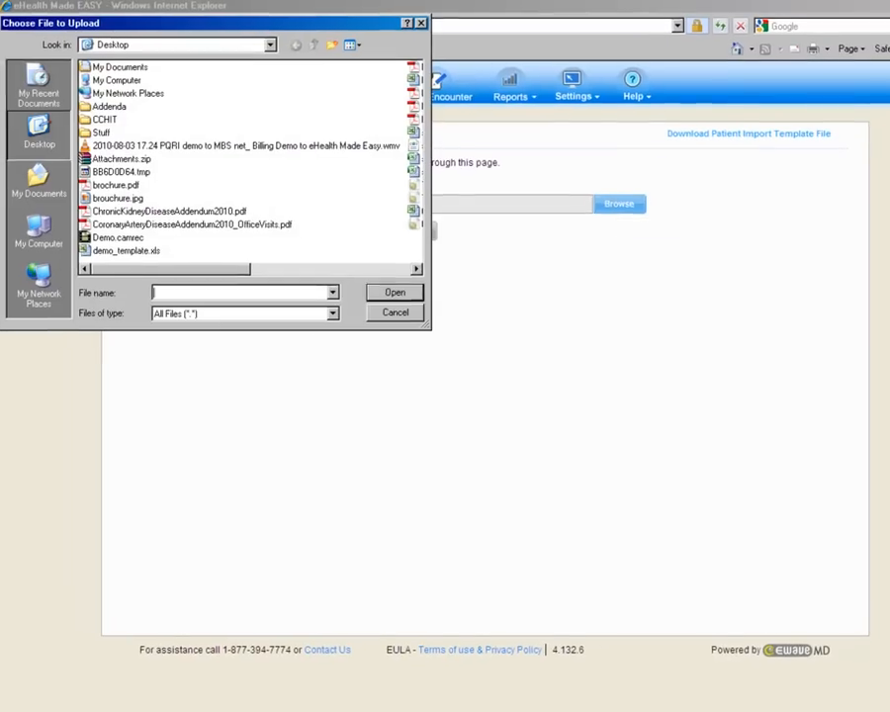
left_click(123, 249)
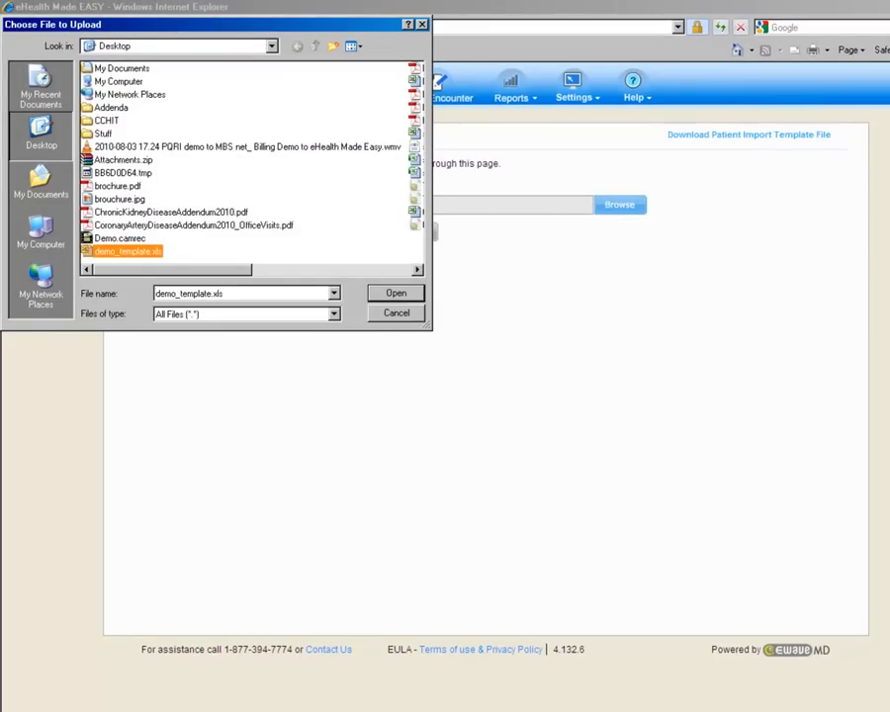
left_click(395, 293)
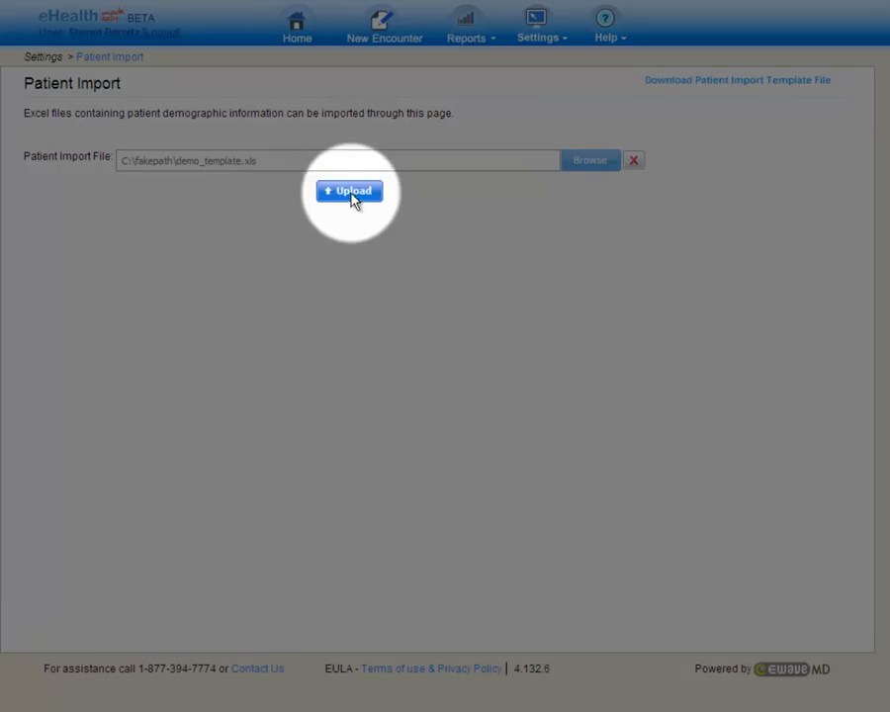
left_click(348, 190)
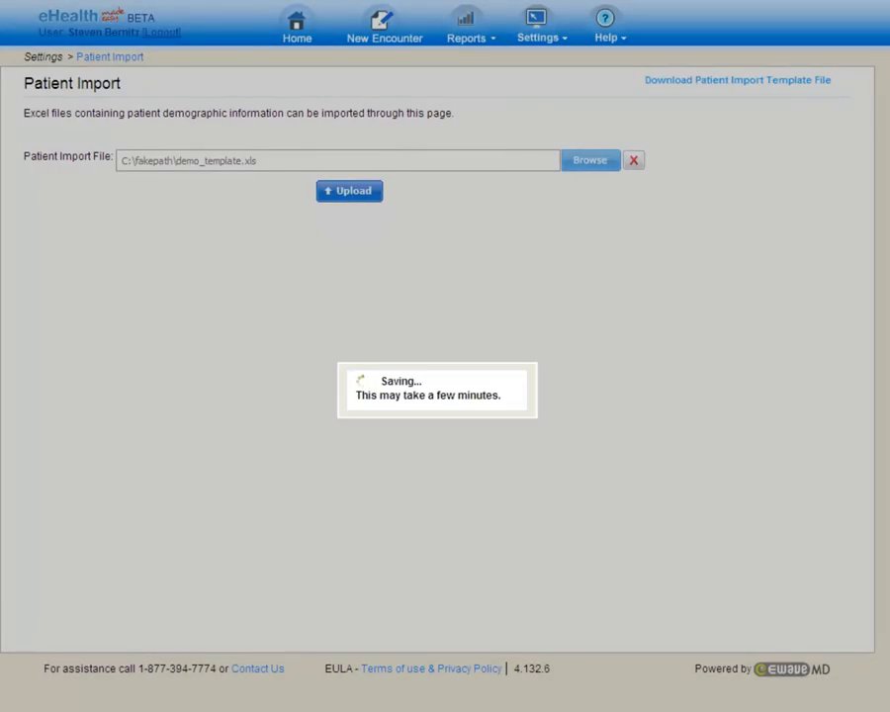
left_click(349, 189)
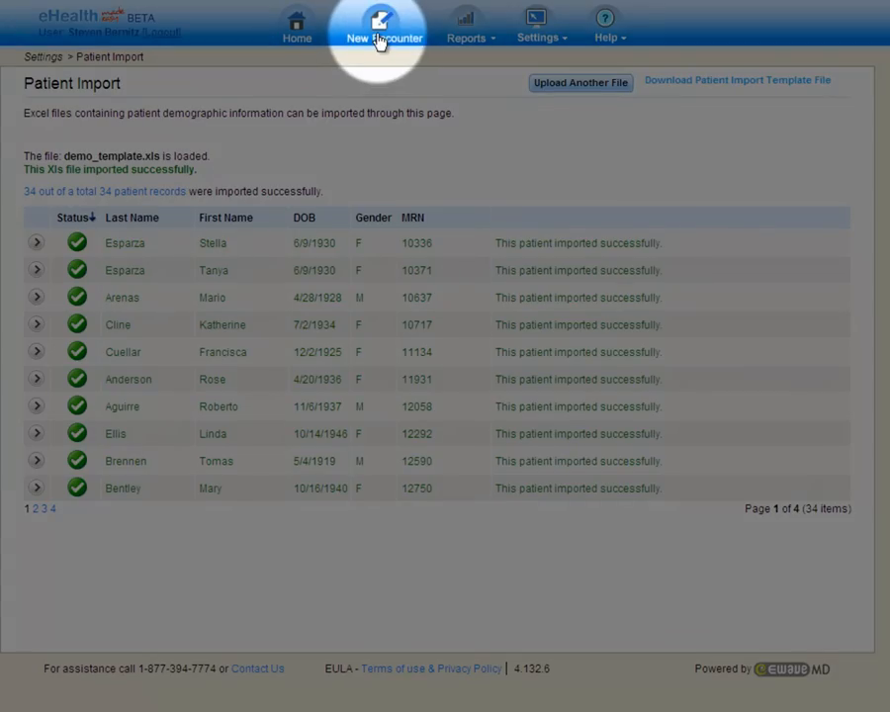
left_click(384, 24)
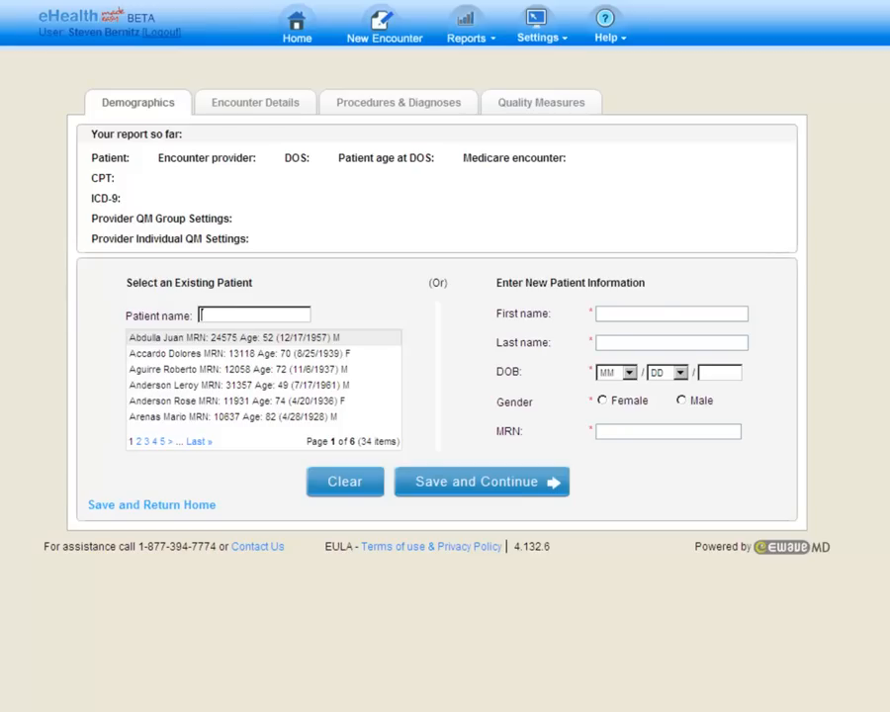
left_click(233, 336)
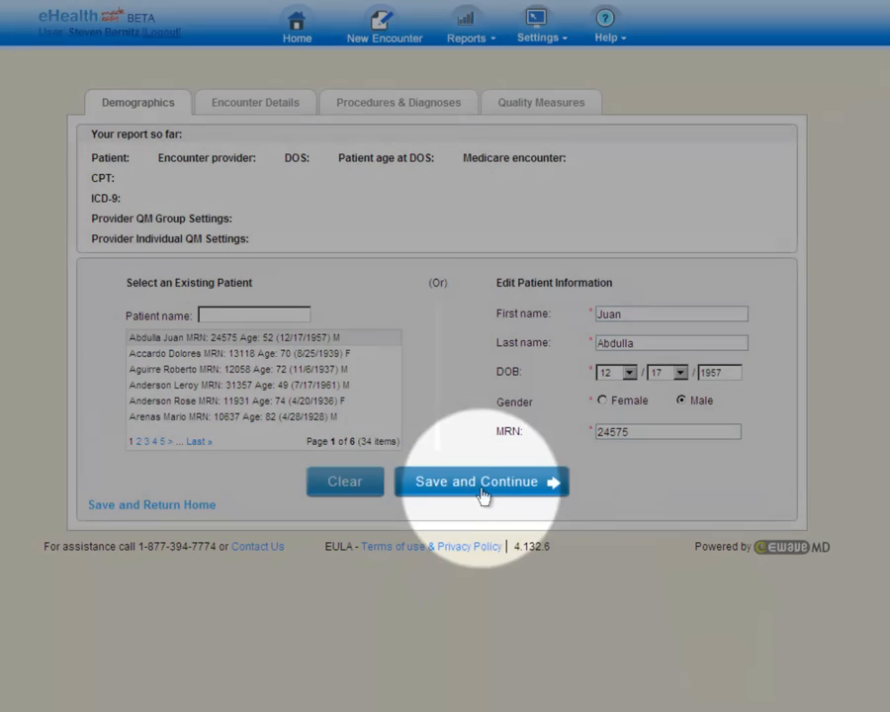
left_click(478, 483)
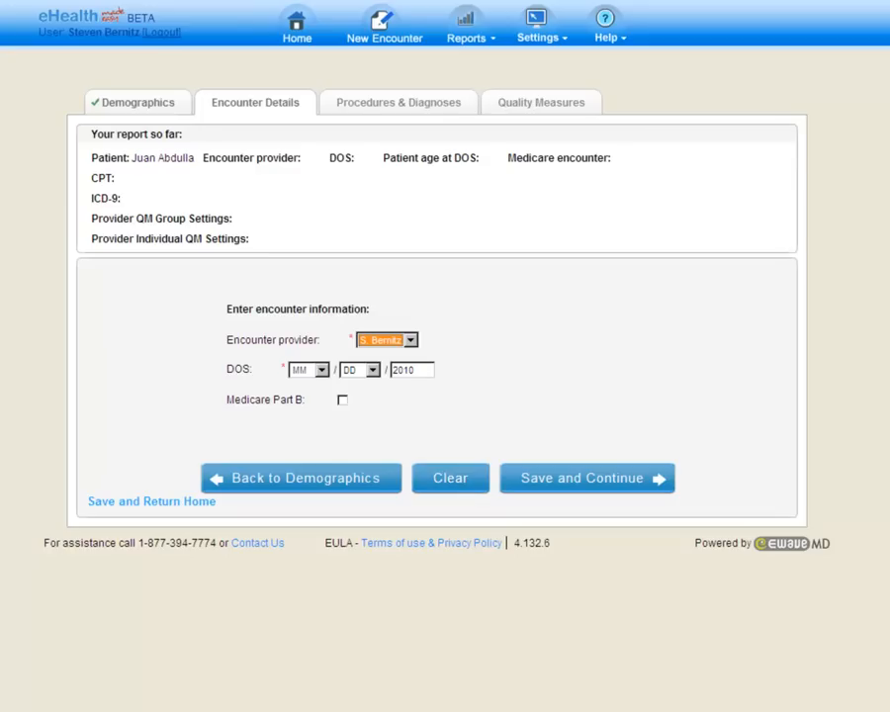
left_click(410, 340)
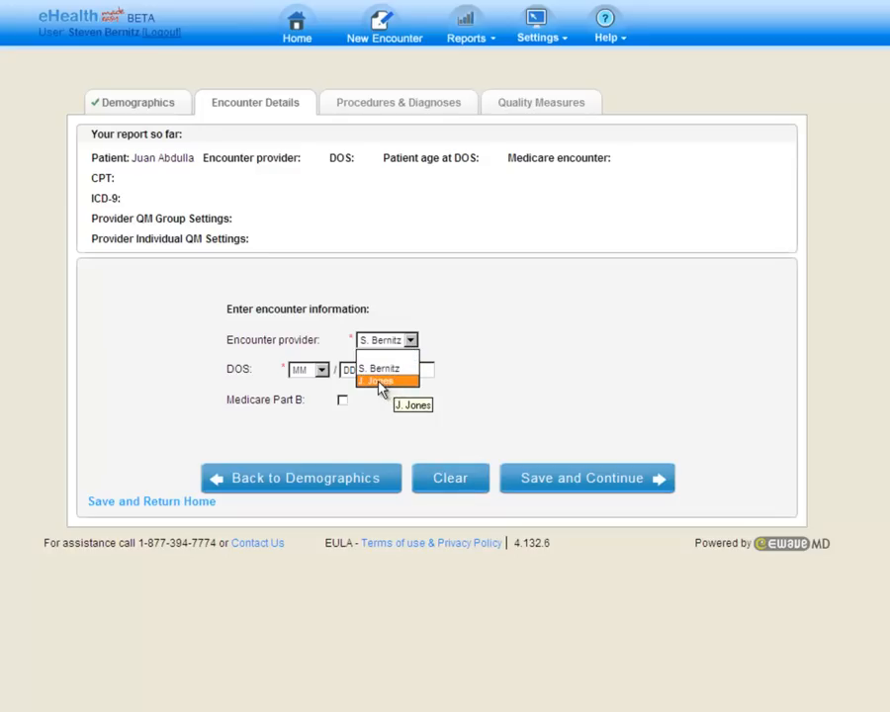
left_click(376, 381)
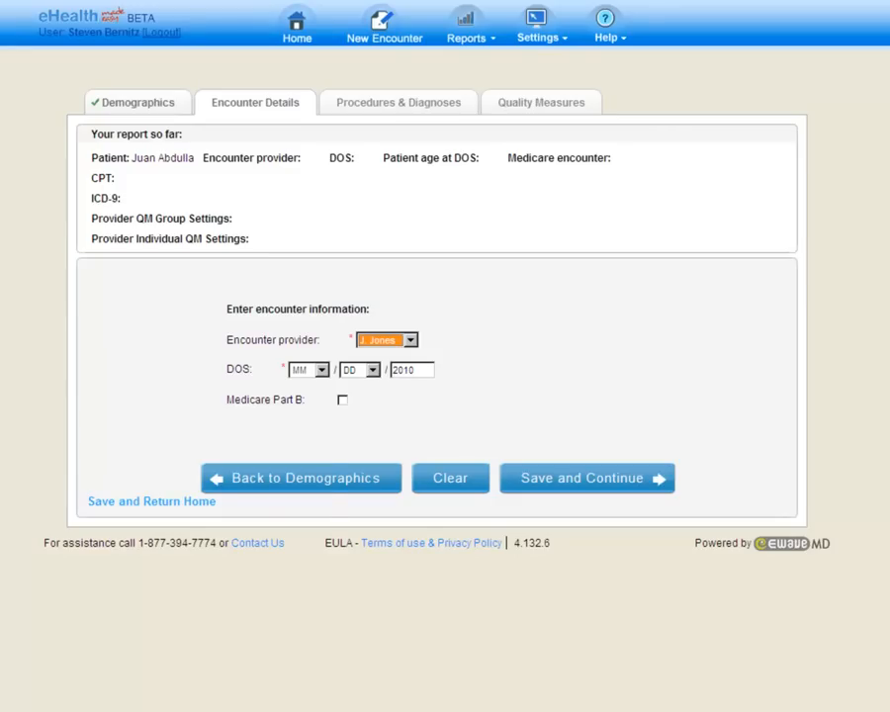
left_click(309, 370)
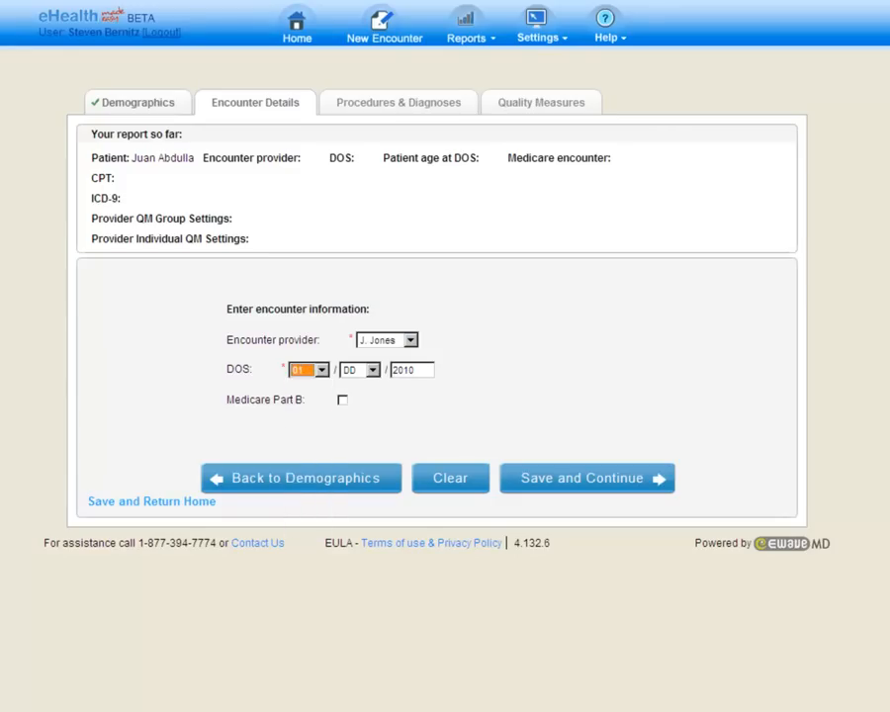
left_click(372, 370)
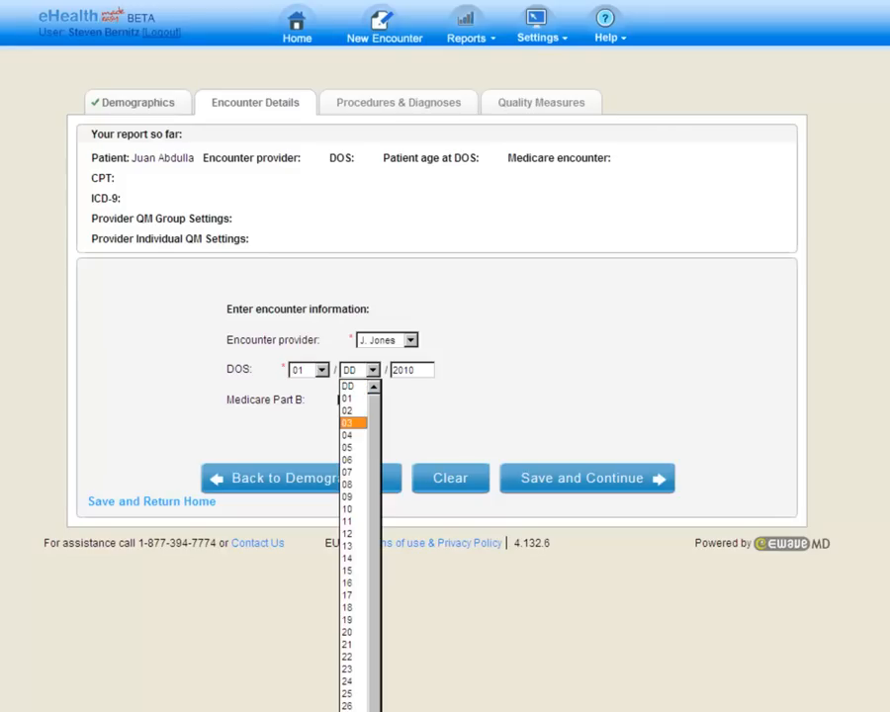
left_click(348, 435)
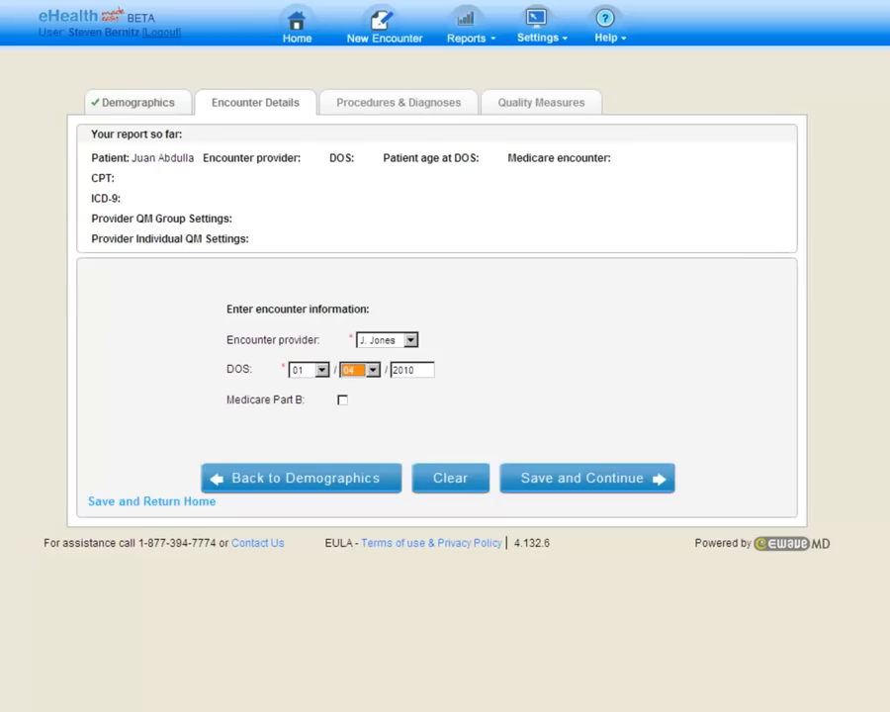
left_click(343, 399)
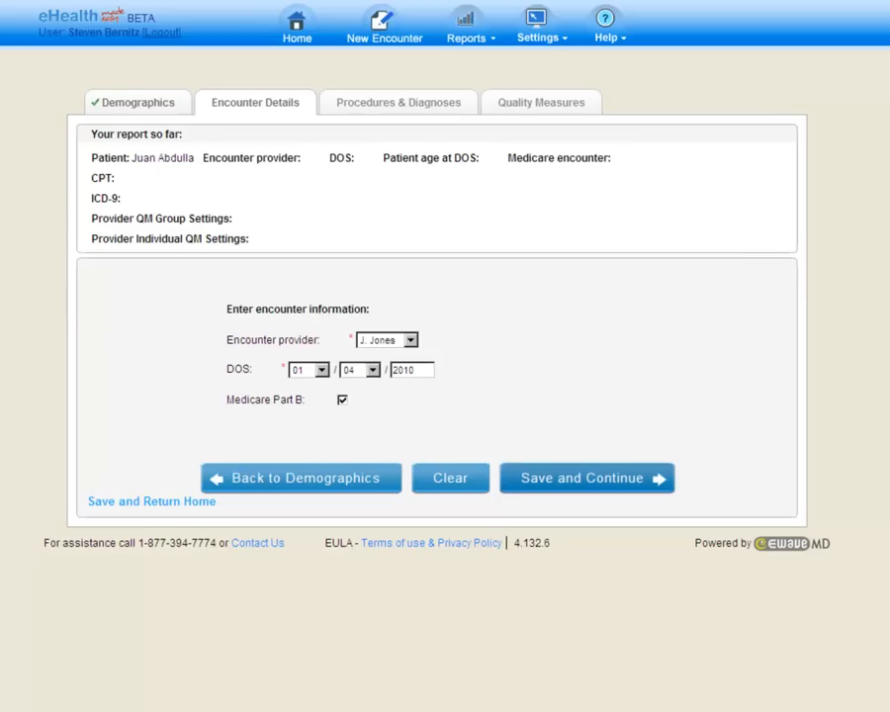
left_click(585, 476)
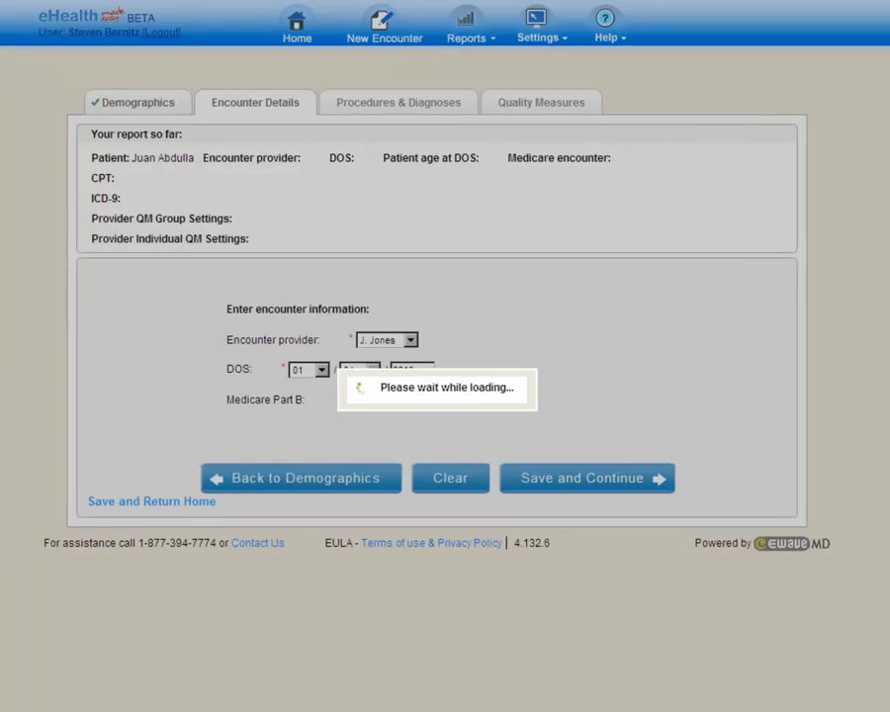
Step: Check CPT code 99212 office/outpatient visit on the Procedures & Diagnoses step
left_click(586, 477)
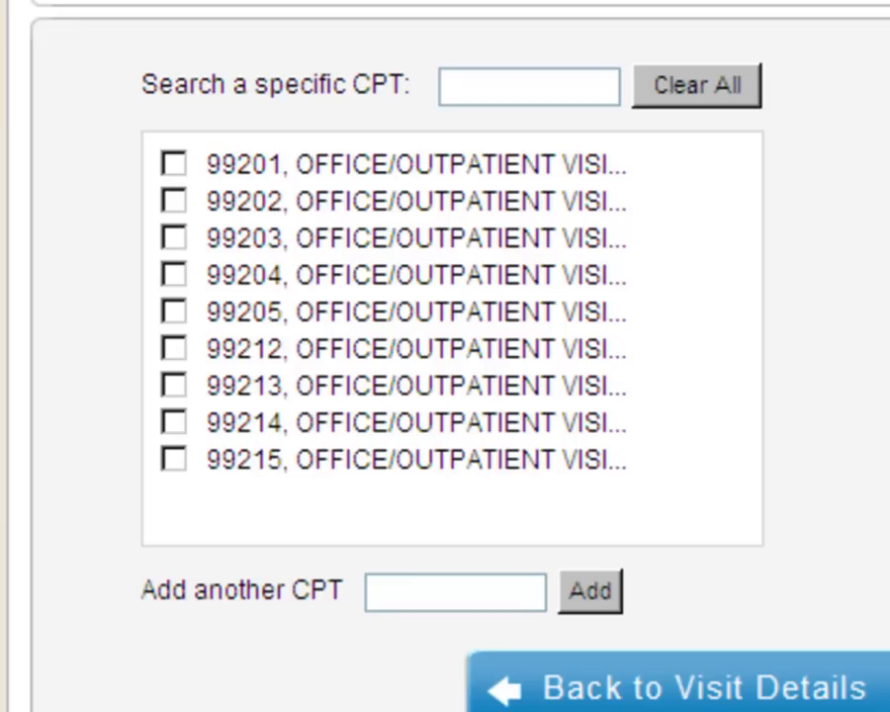
left_click(174, 349)
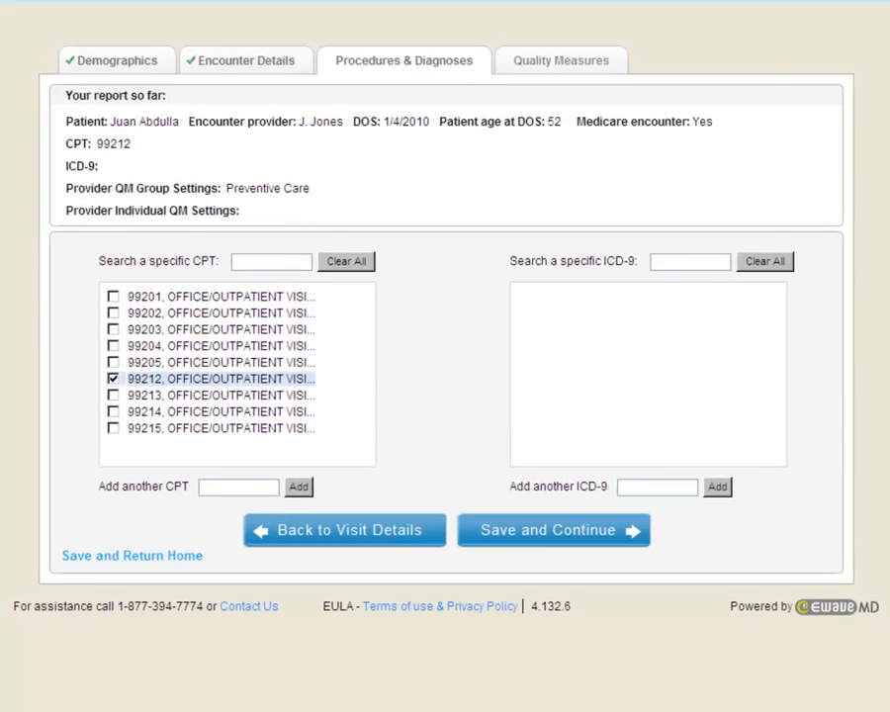
Step: Save the codes and continue to the Quality Measures step
left_click(554, 531)
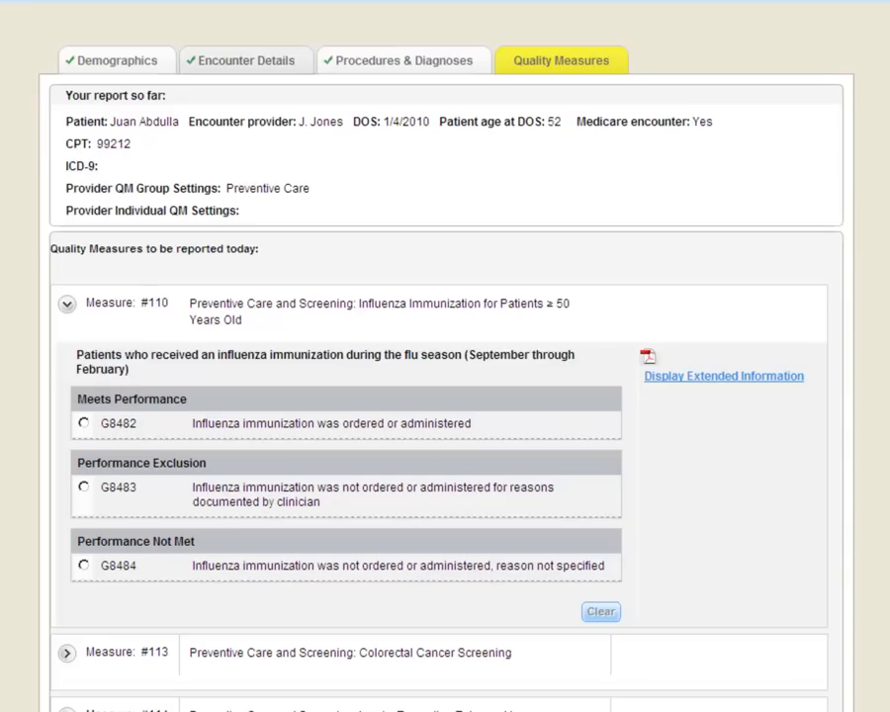
left_click(245, 59)
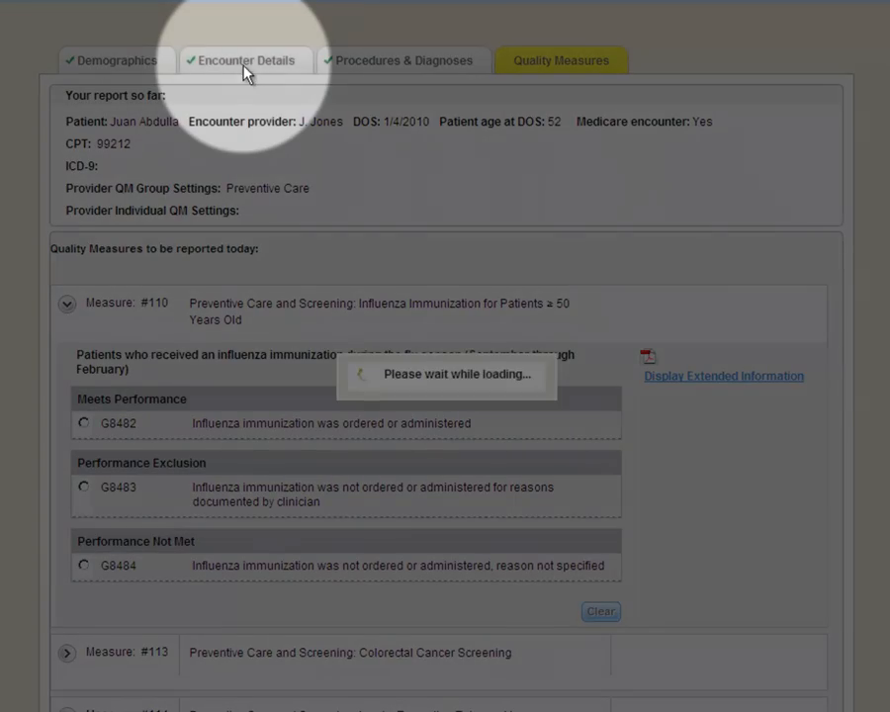
left_click(242, 59)
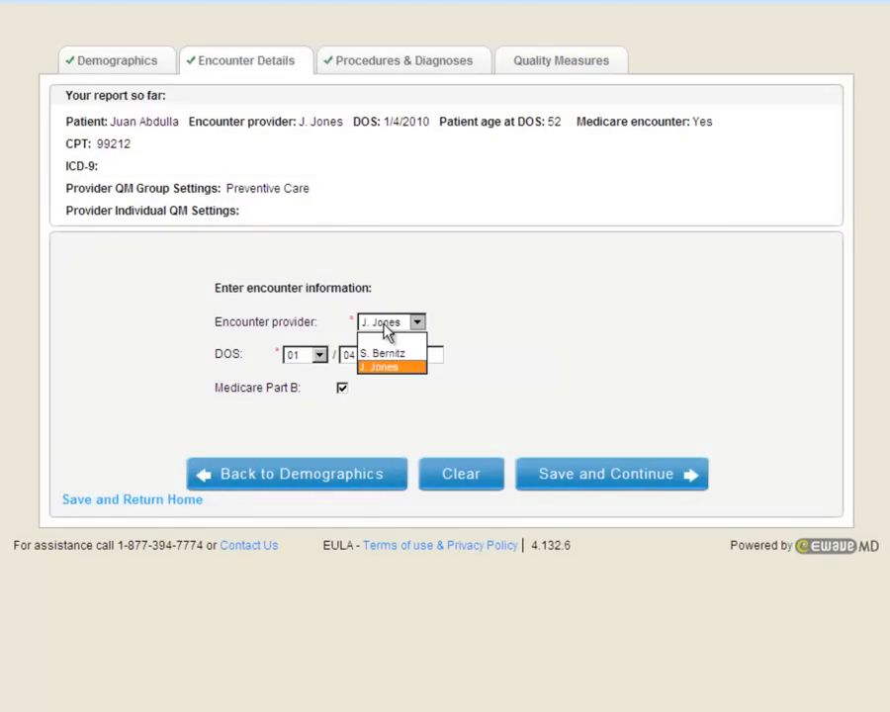
left_click(380, 352)
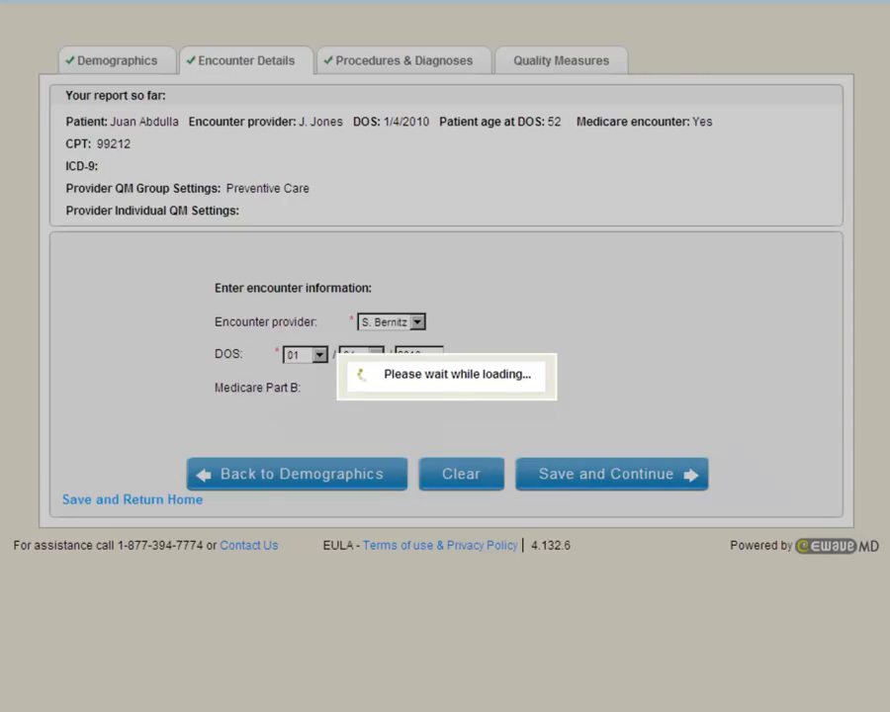
Step: Check ICD-9 250.00 Diabetes uncomplicated and save the codes to continue
left_click(611, 475)
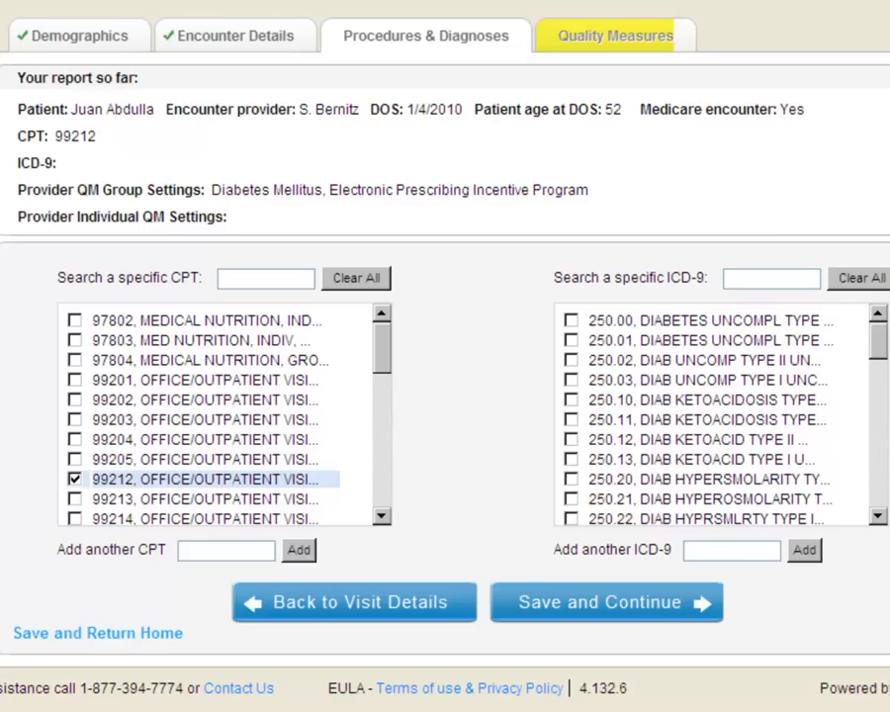
scroll("down", 3)
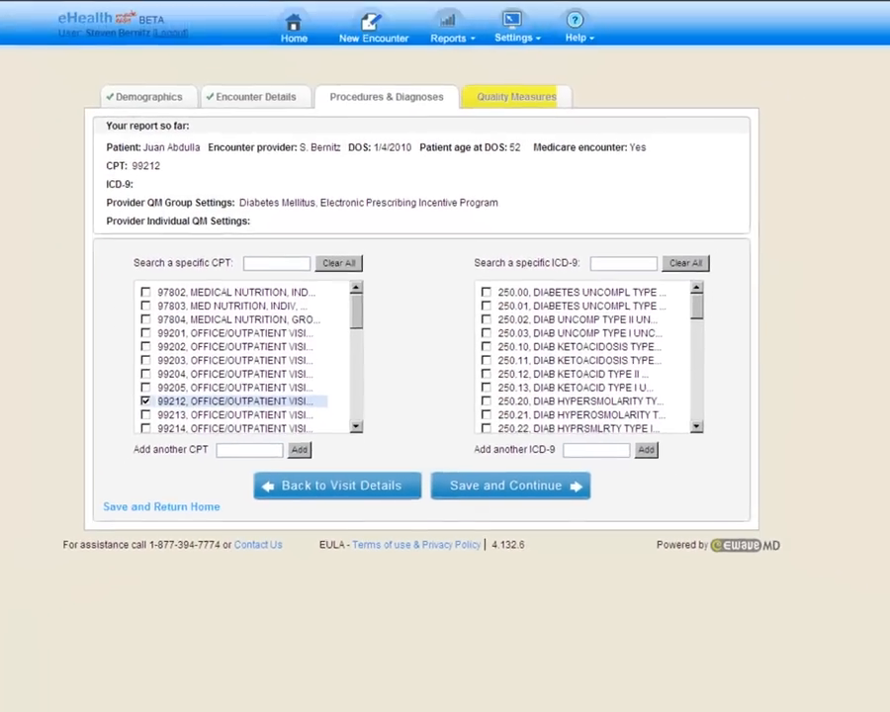
left_click(511, 486)
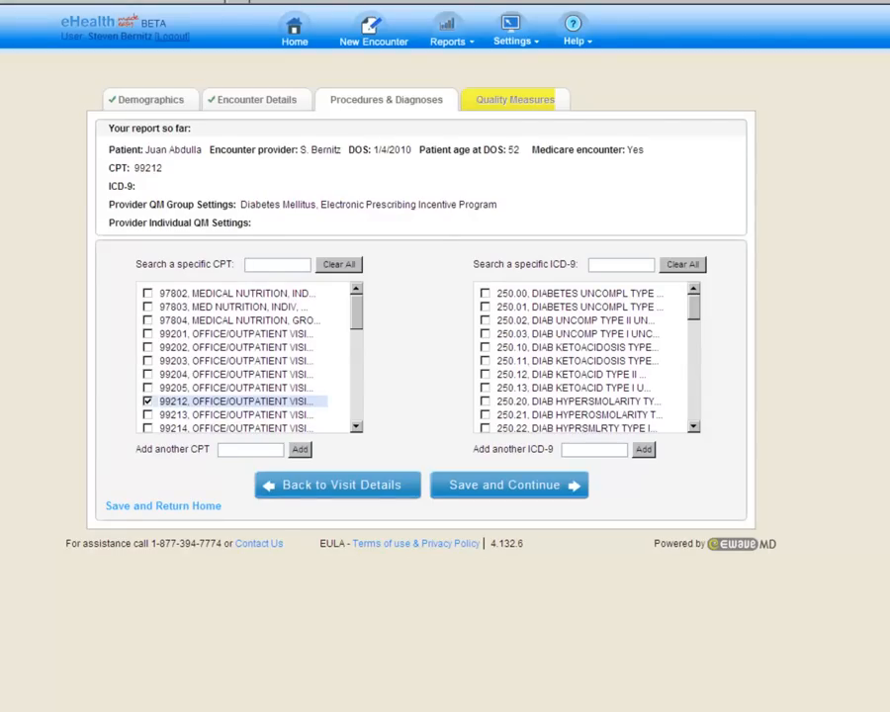
left_click(484, 293)
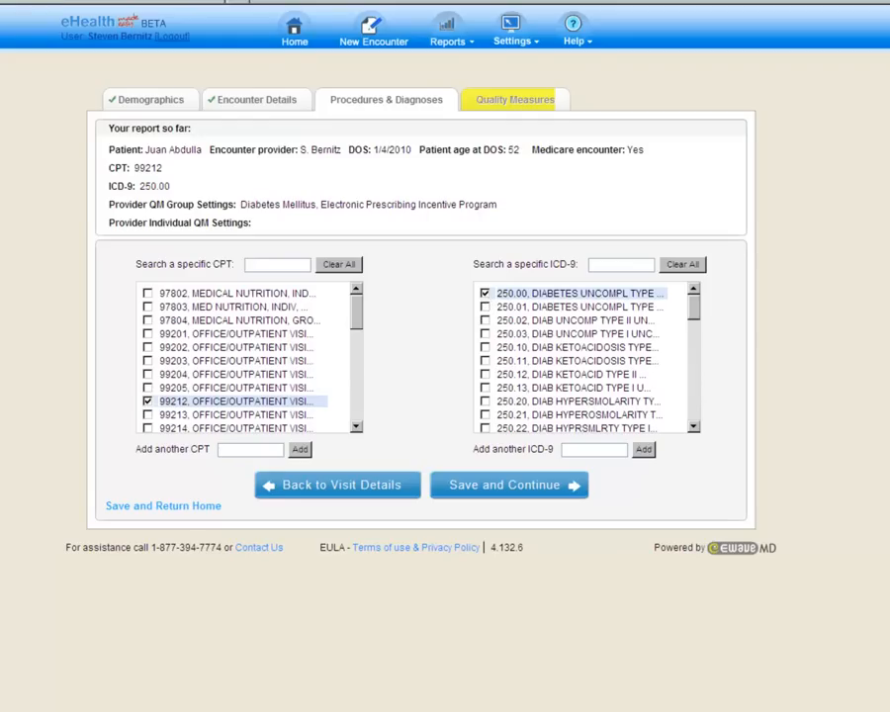
left_click(511, 485)
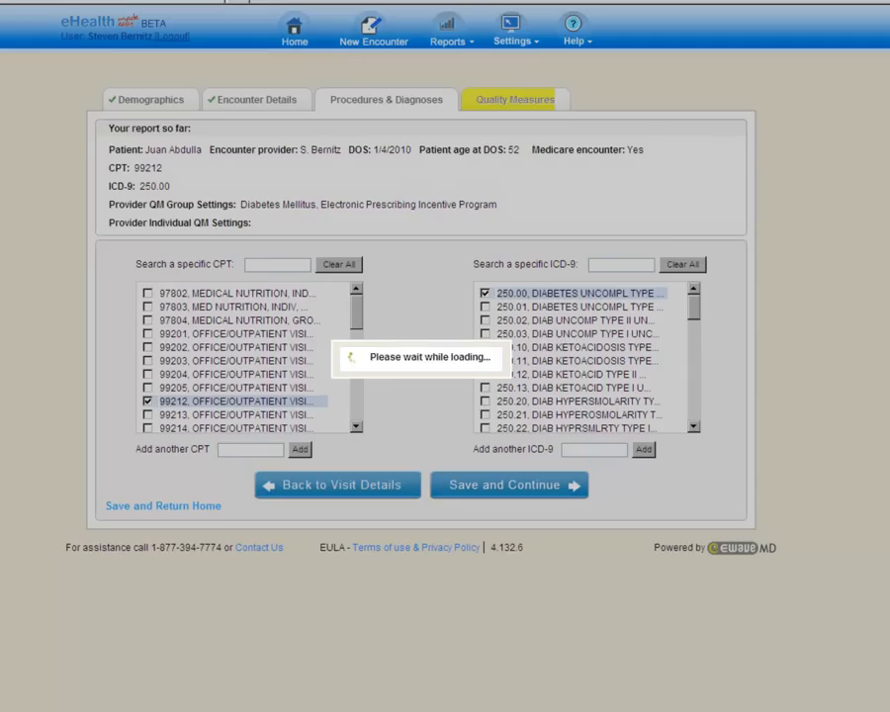
Step: Expand the hemoglobin A1c poor control measure on the Quality Measures step
left_click(510, 485)
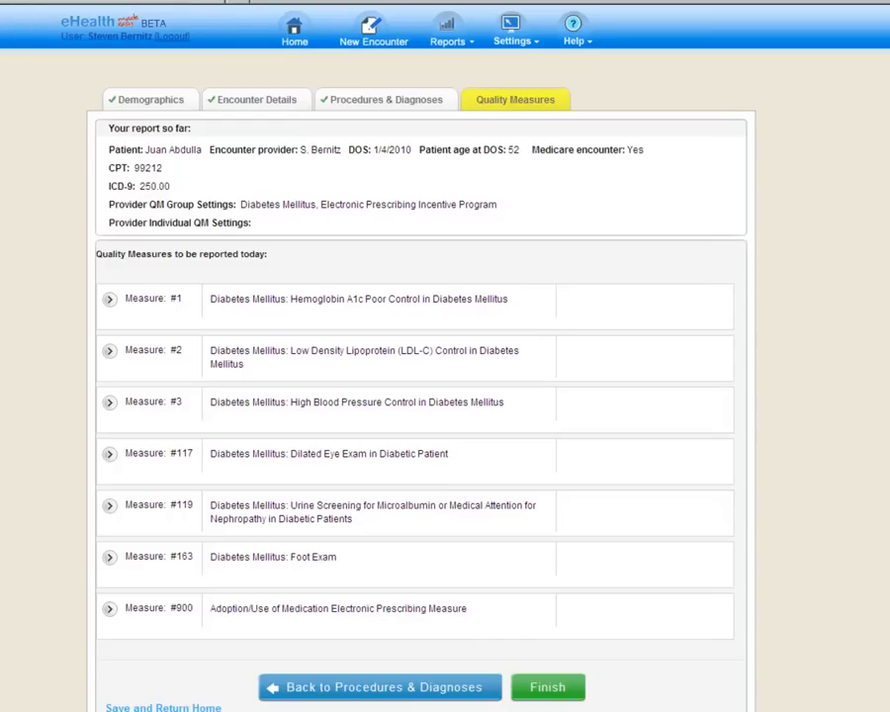
left_click(111, 299)
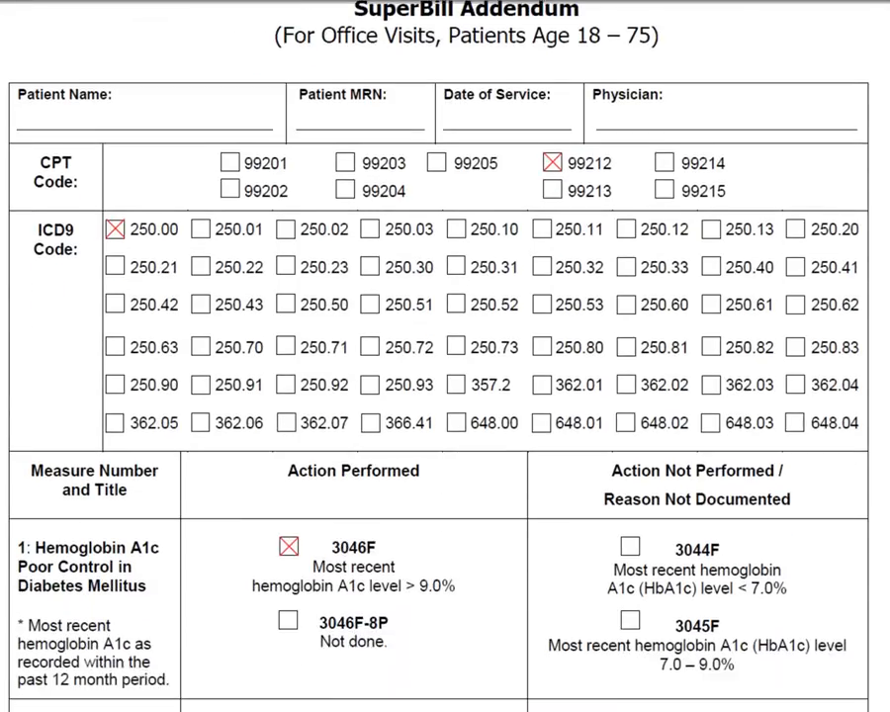
Step: Scroll down to Measure #3, High Blood Pressure Control in Diabetes Mellitus
scroll("down", 3)
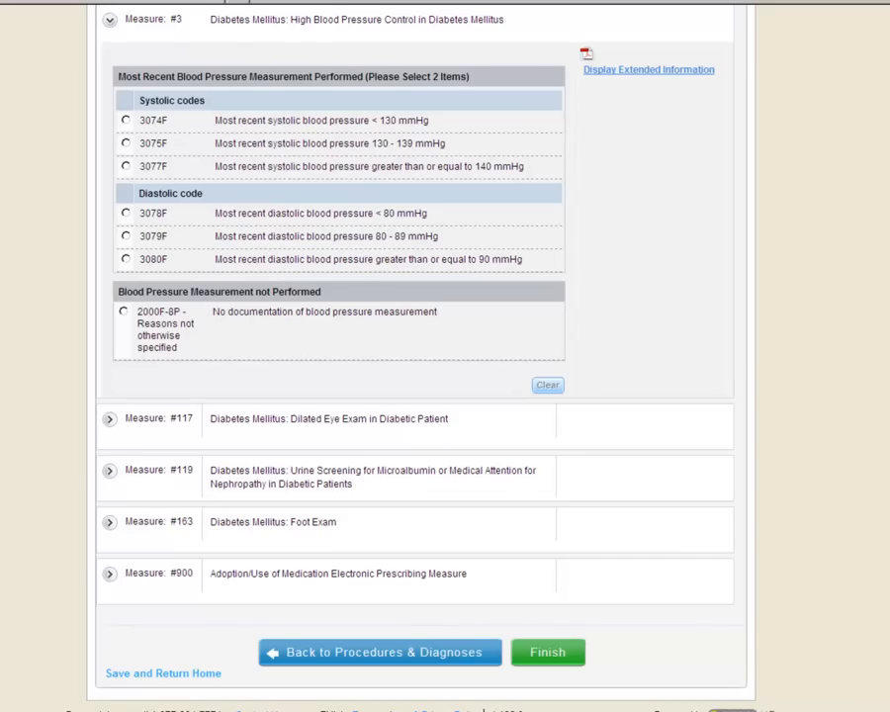
Step: Answer the blood pressure systolic code and record G8553 for ePrescribing measure #800
left_click(126, 133)
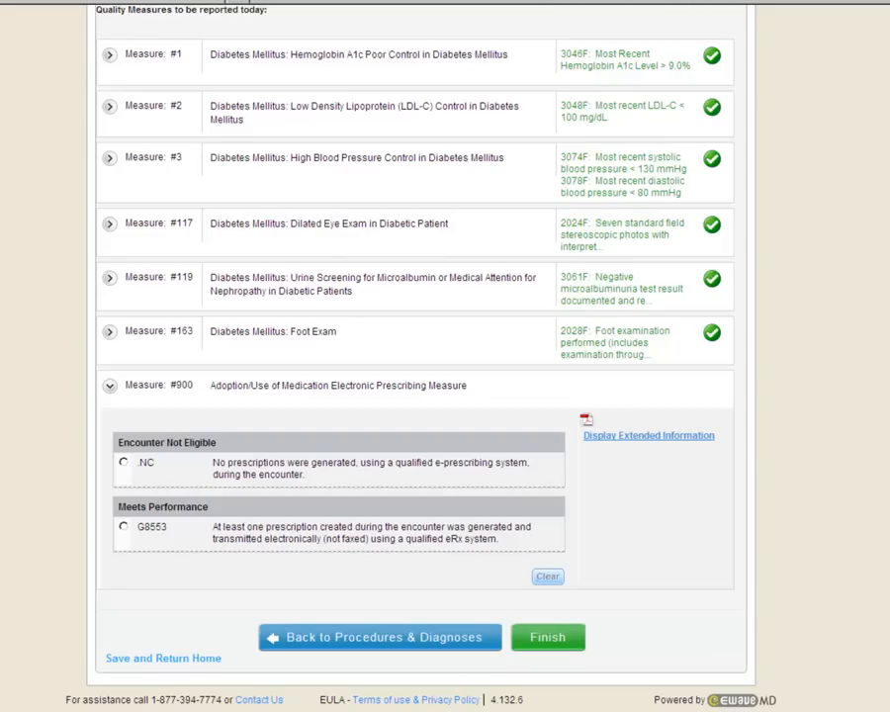
left_click(123, 526)
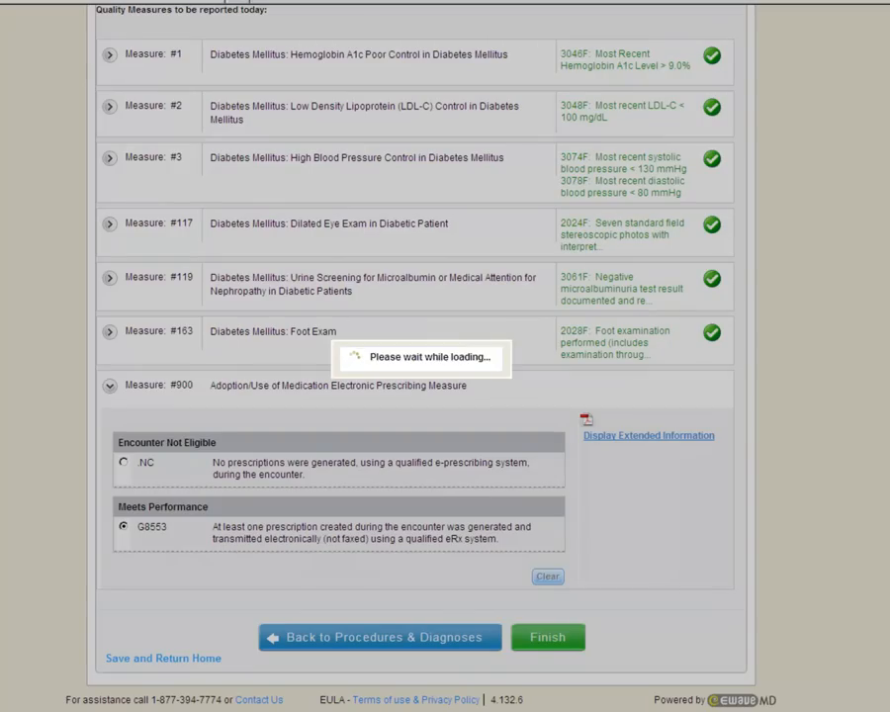